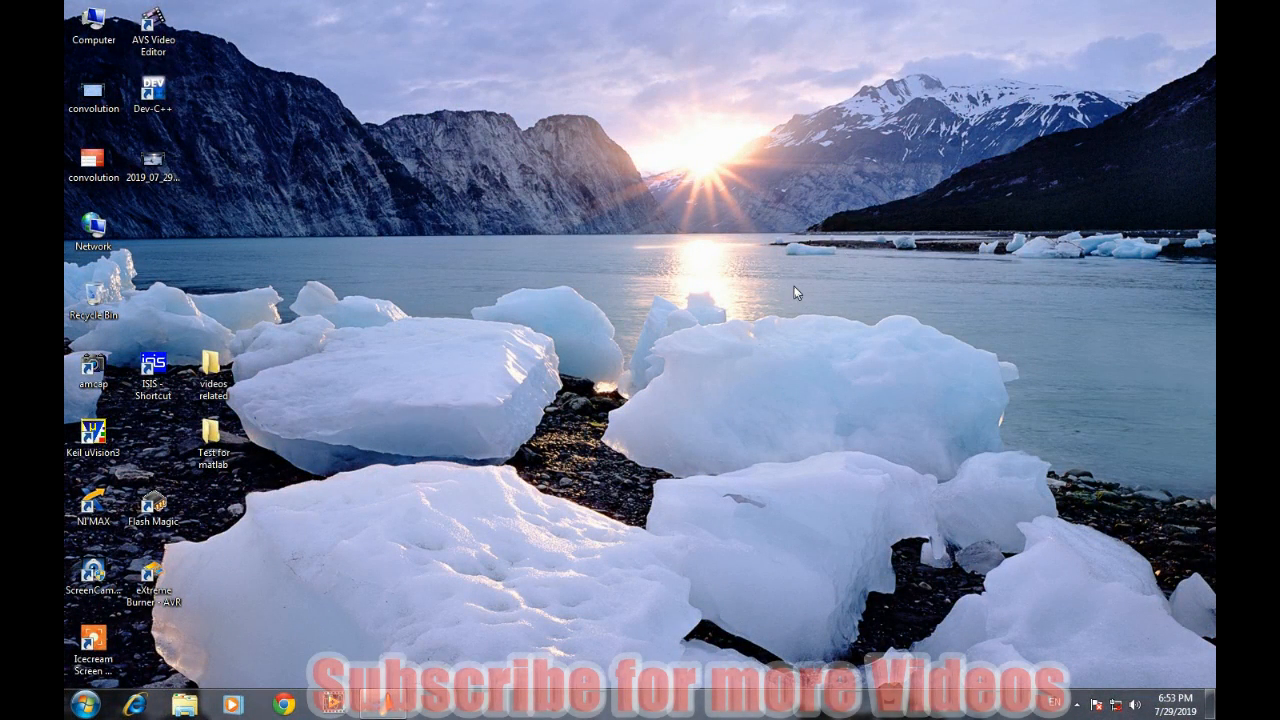
{"action": "mouse_move", "coordinate": [781, 310]}
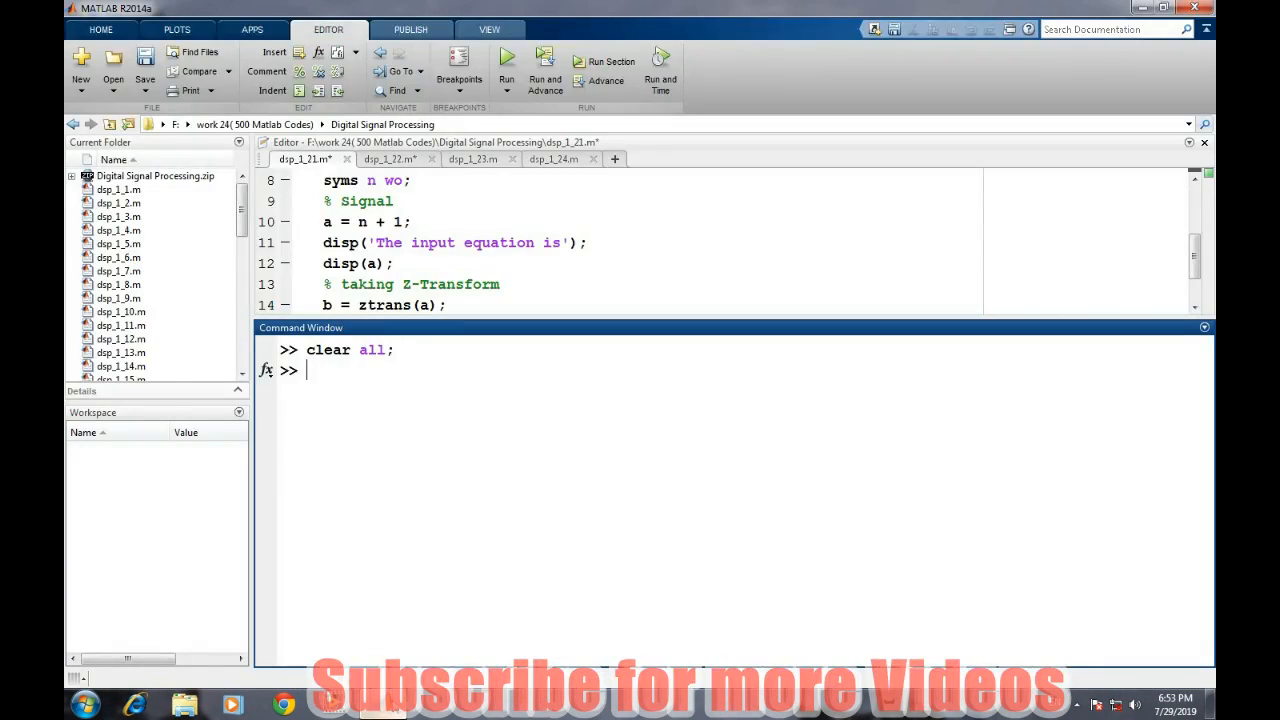
Step: Clear the Command Window with clc and begin typing a syms declaration at the prompt
{"action": "type", "text": "c"}
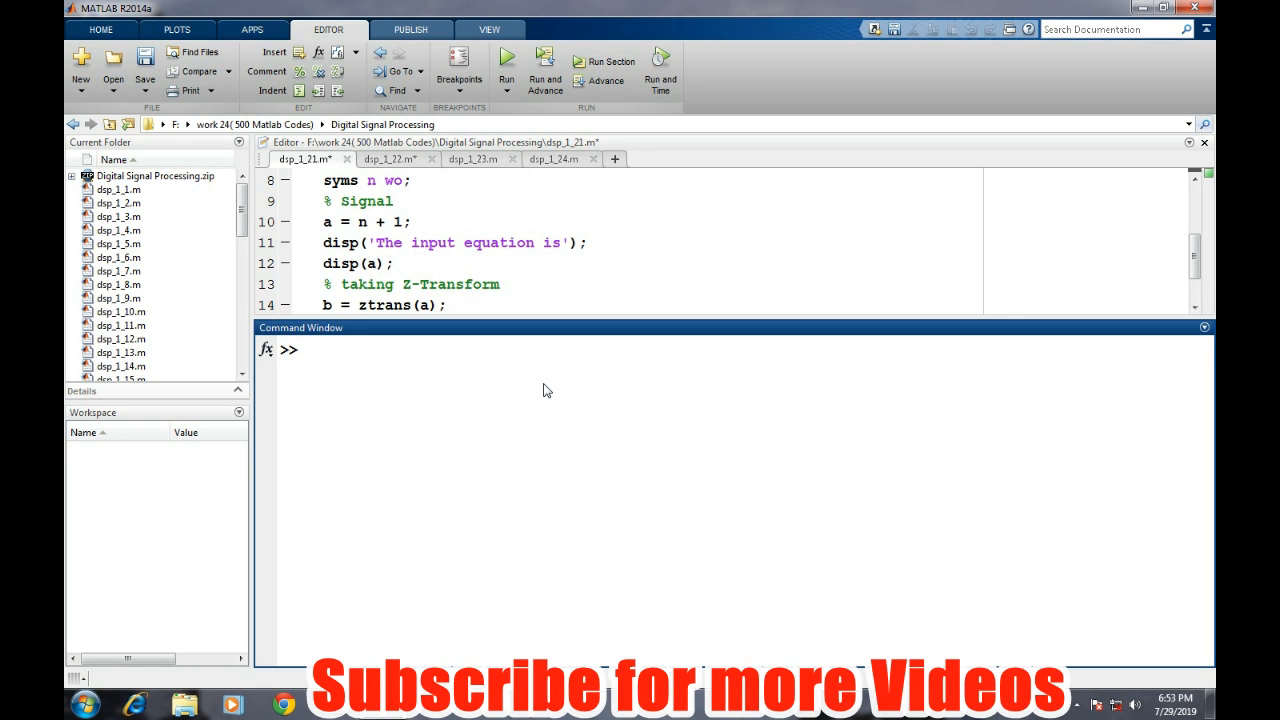
{"action": "left_click", "coordinate": [307, 349]}
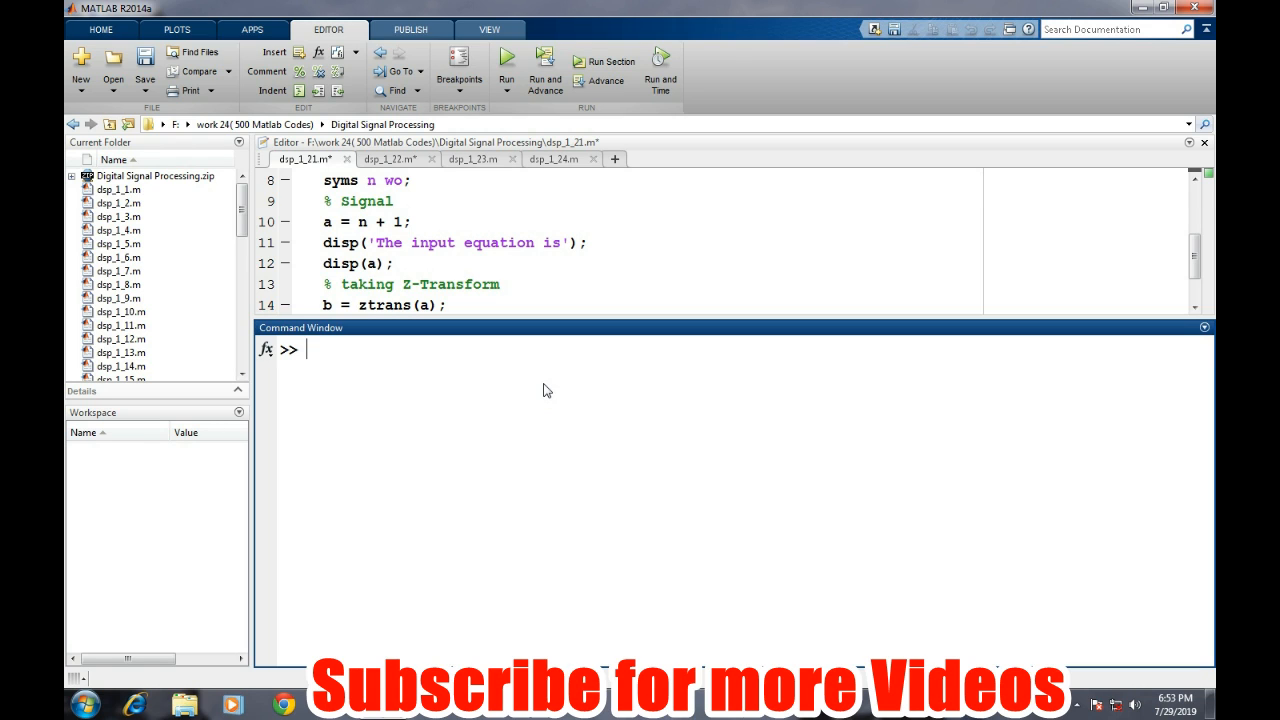
{"action": "type", "text": "syms"}
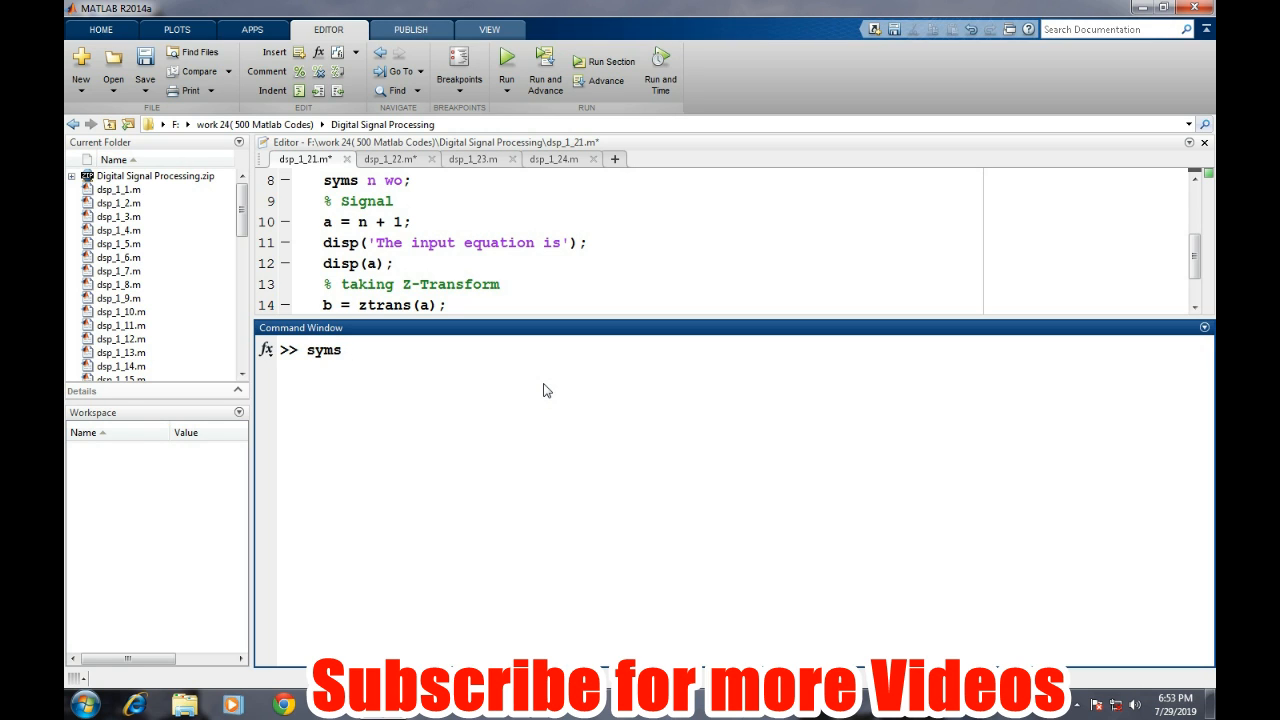
Step: Declare symbolic n and assign the signal a = n+1
{"action": "type", "text": "n;"}
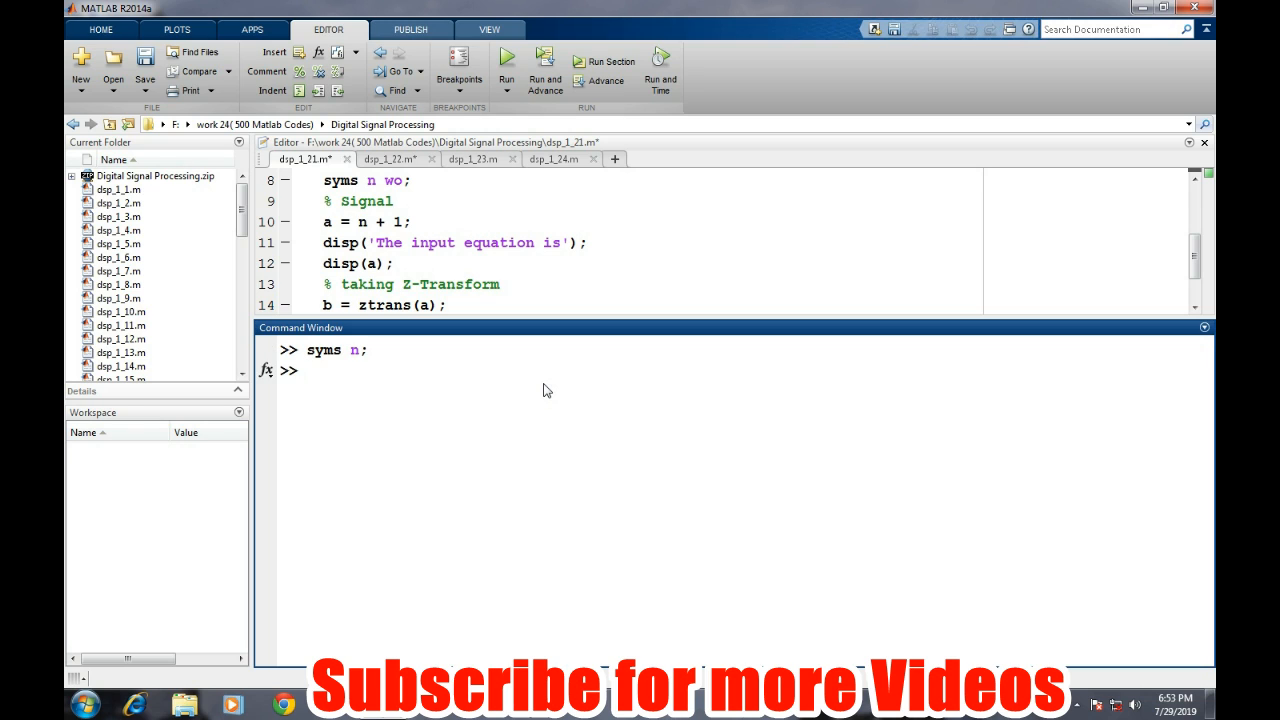
{"action": "type", "text": "a ="}
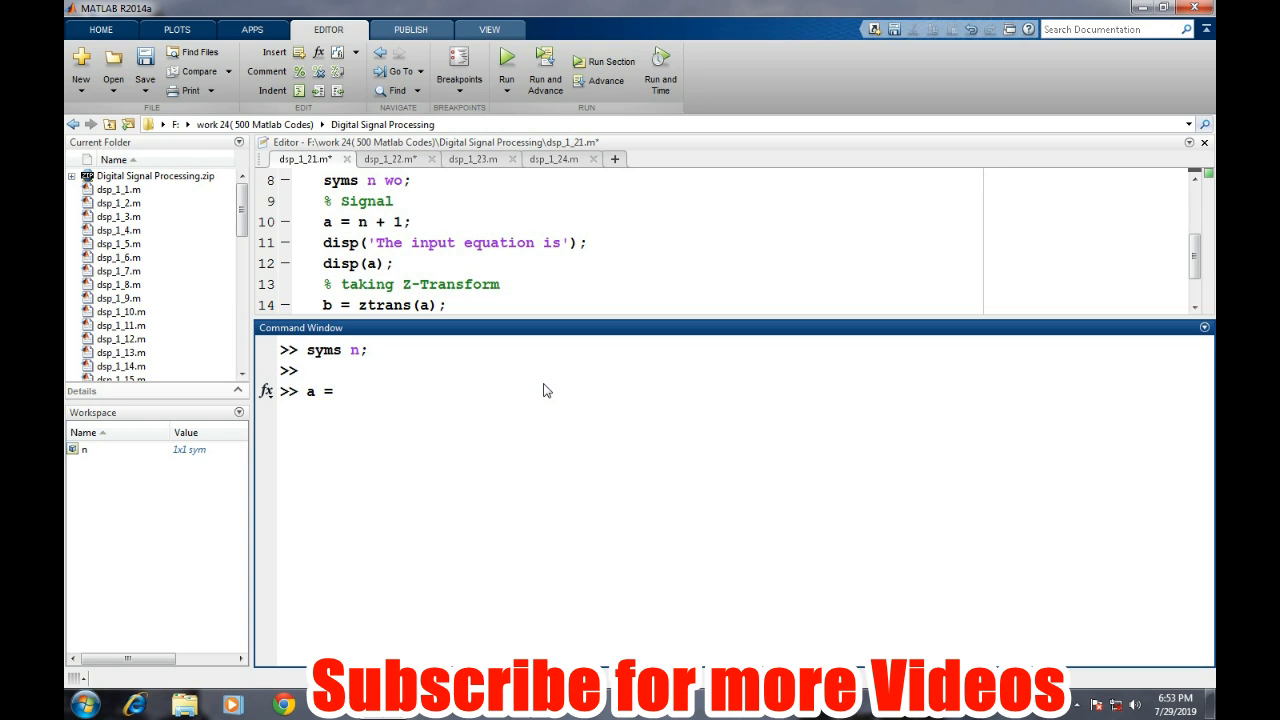
{"action": "type", "text": "n+1"}
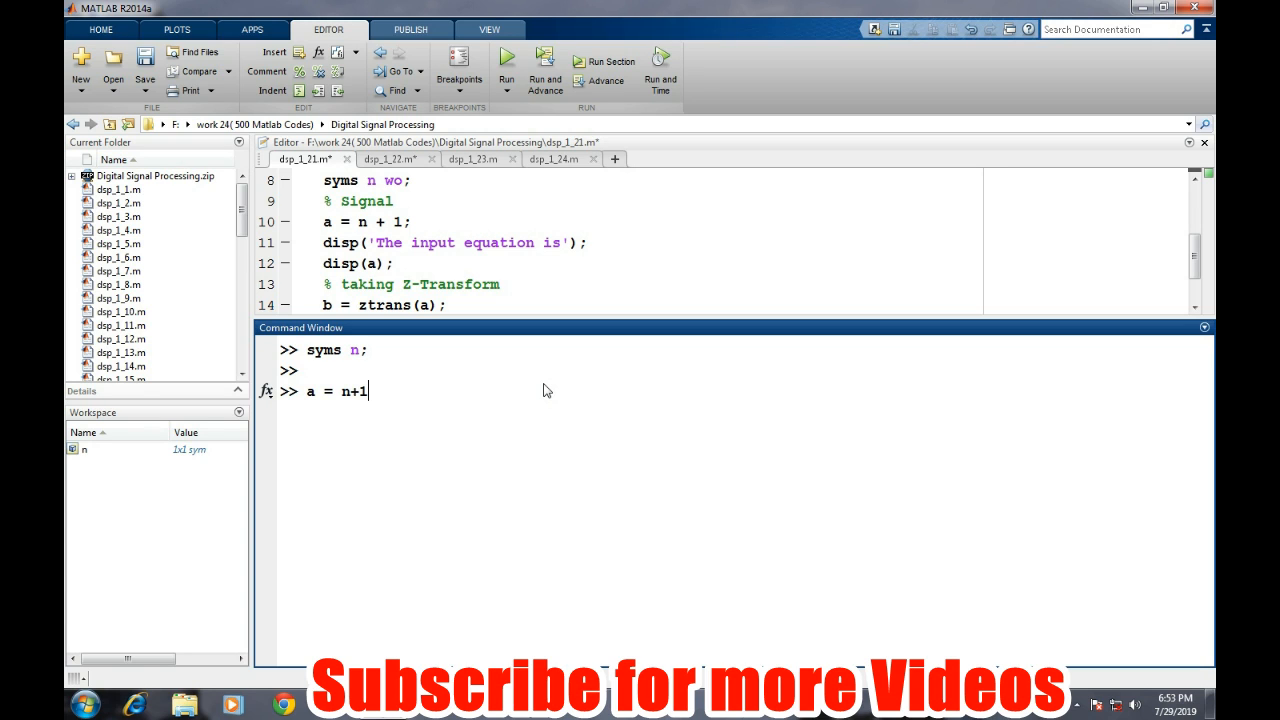
{"action": "key", "text": "enter"}
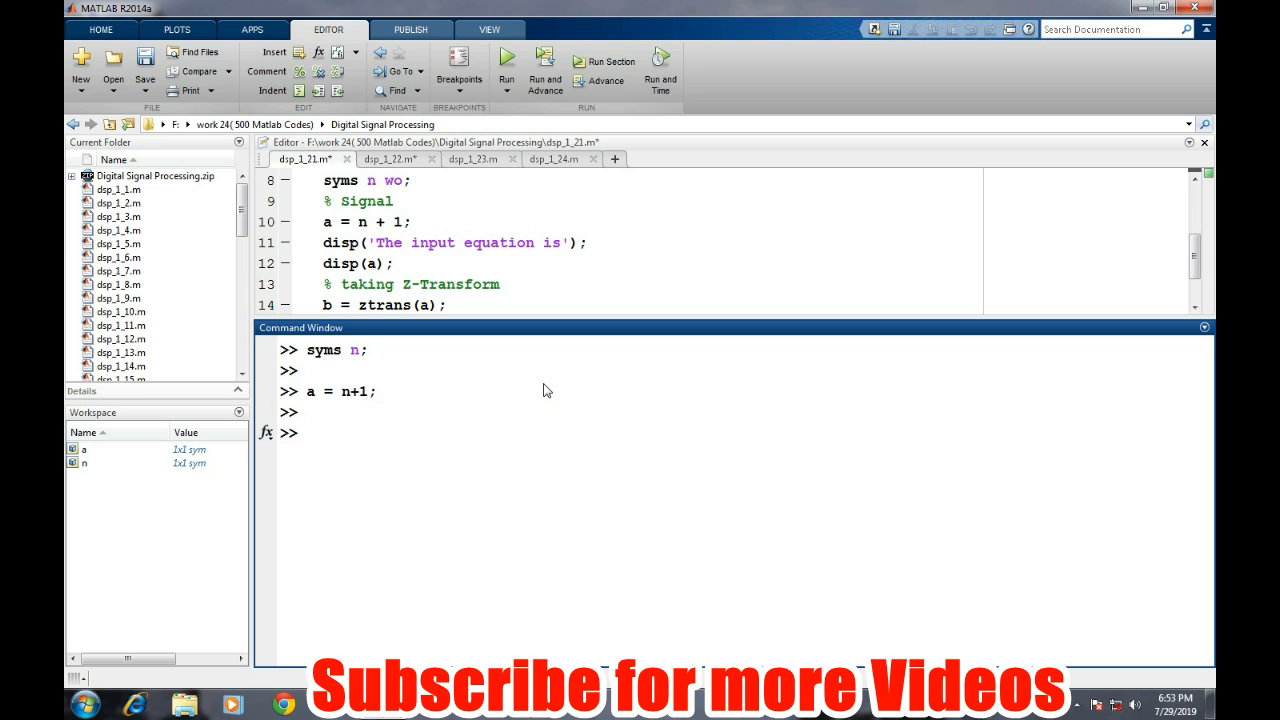
Step: Compute b = ztrans(a), show it with disp(b), then pretty-print it
{"action": "type", "text": "b ="}
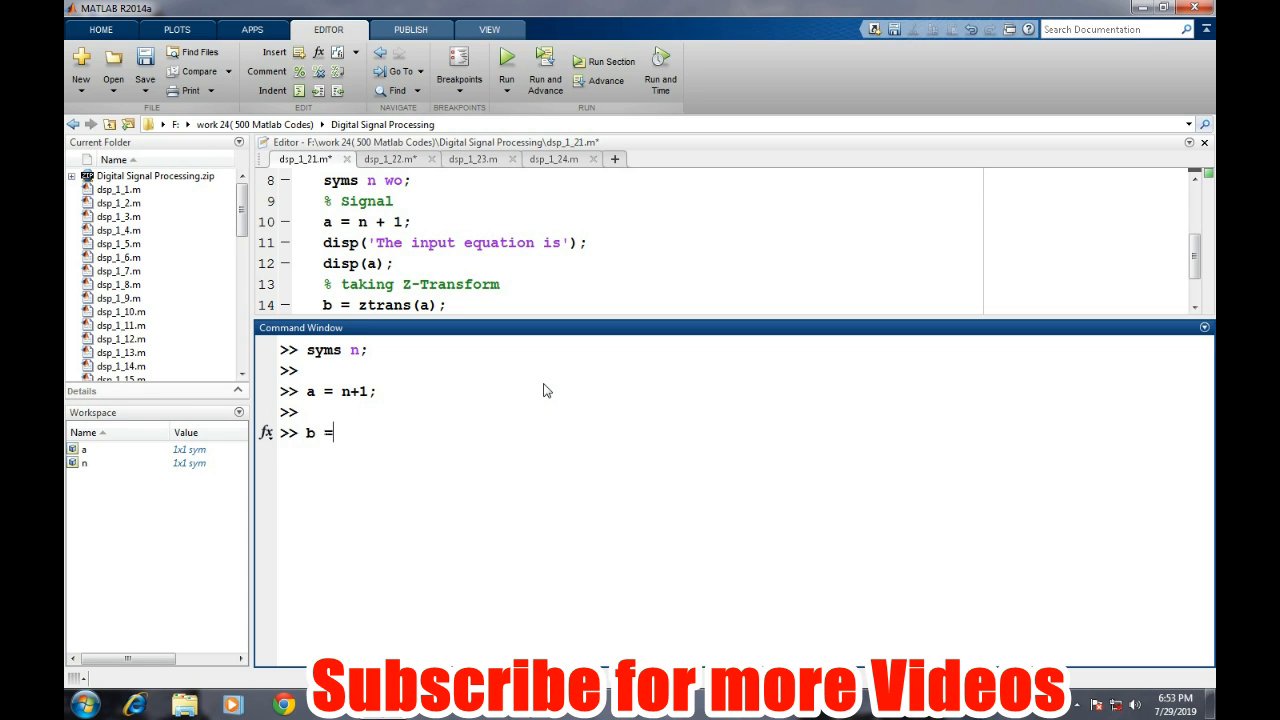
{"action": "type", "text": "ztr"}
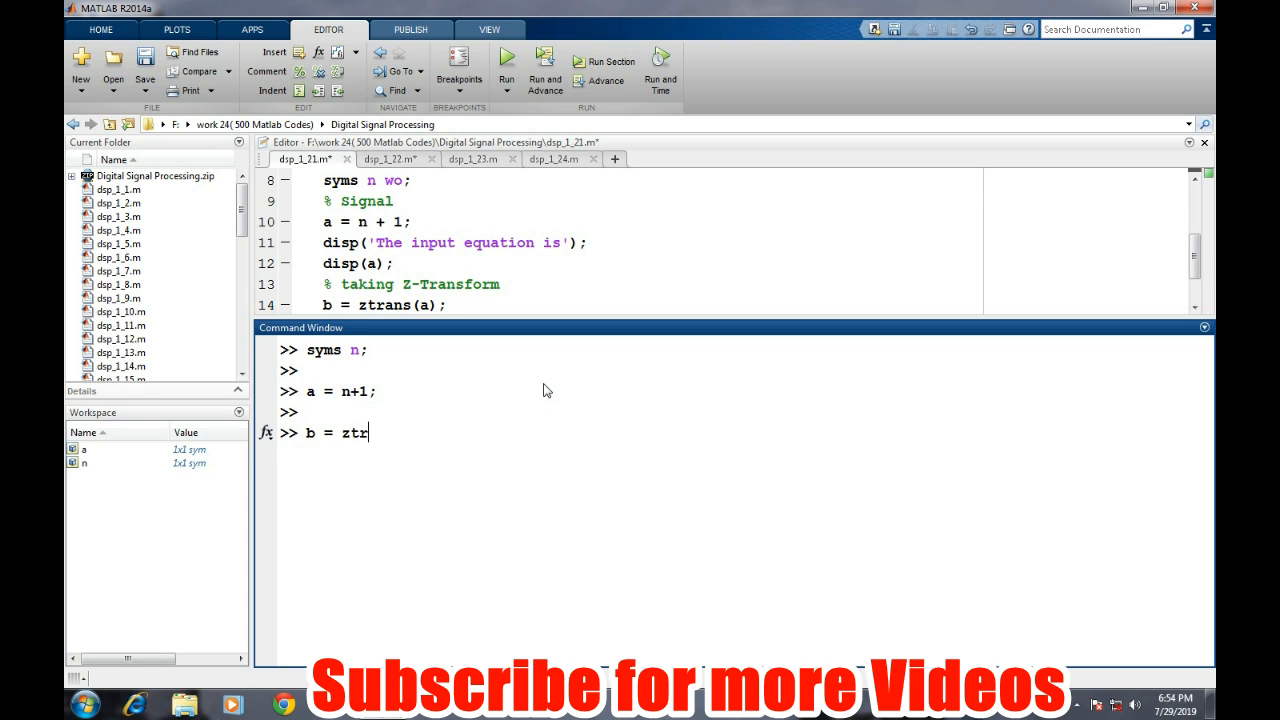
{"action": "type", "text": "rans(a);"}
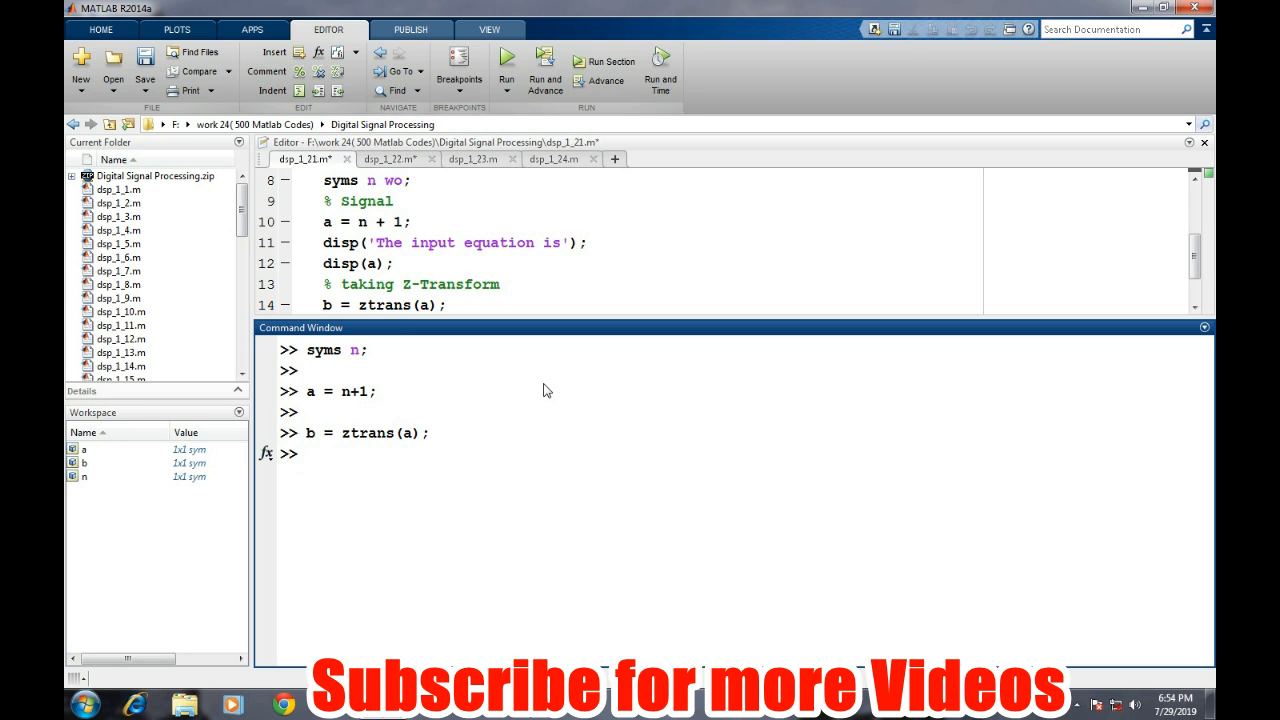
{"action": "type", "text": "disp"}
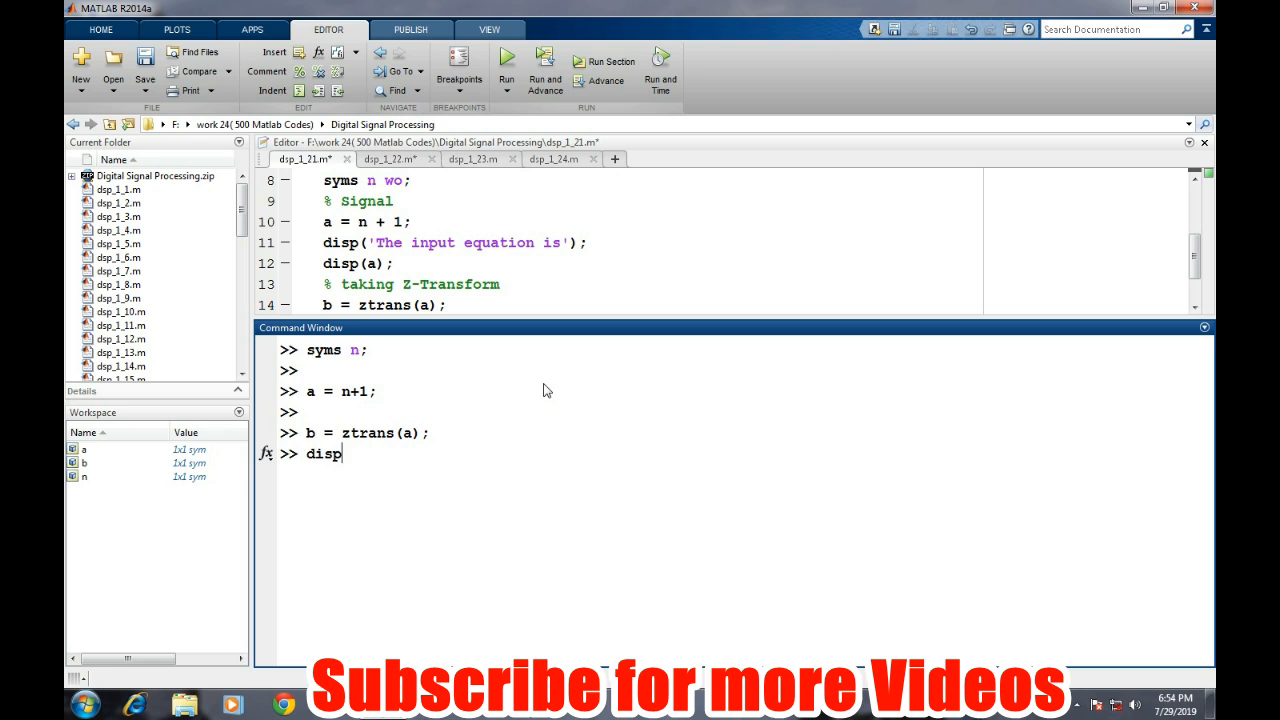
{"action": "type", "text": "(b)"}
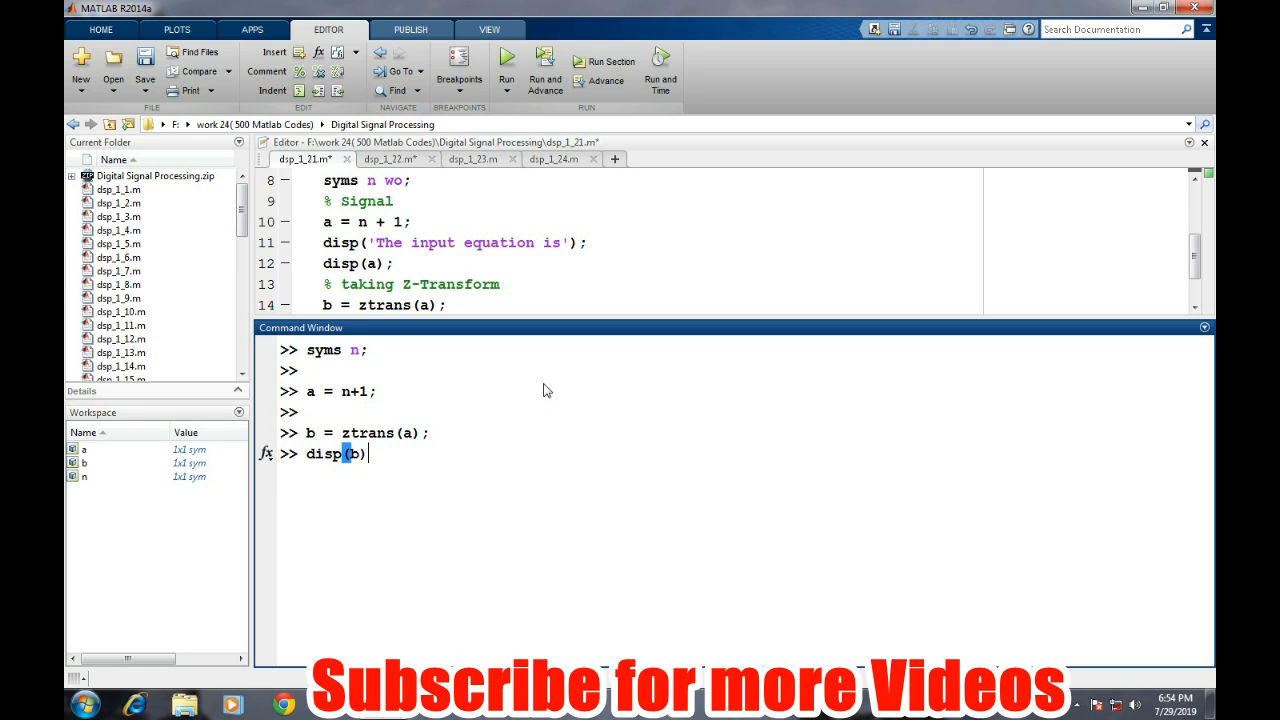
{"action": "key", "text": "enter"}
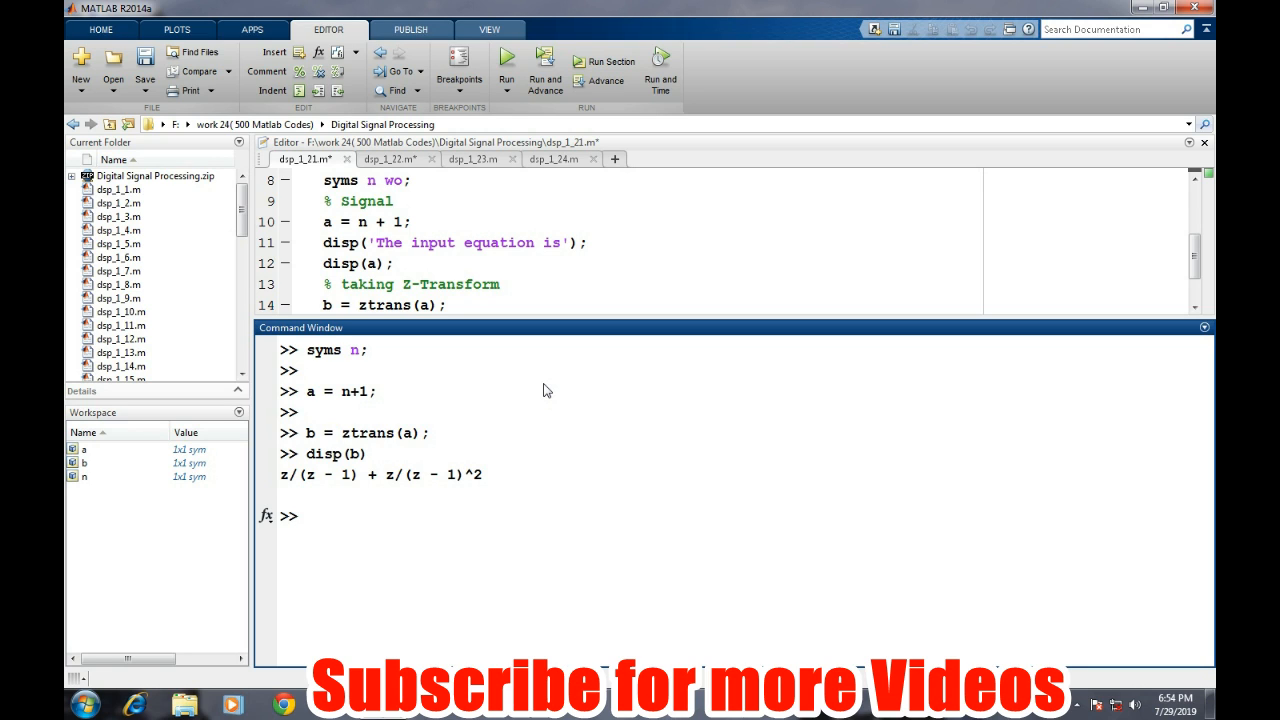
{"action": "type", "text": "pretty(b"}
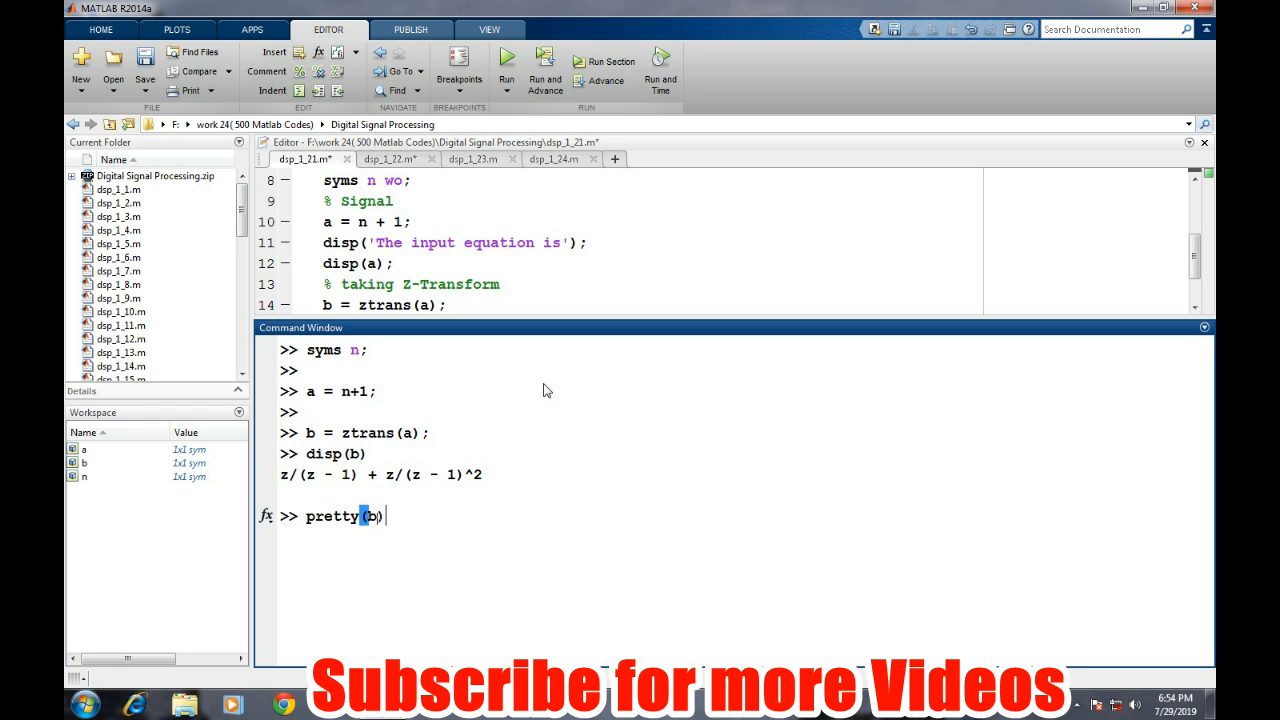
{"action": "key", "text": "enter"}
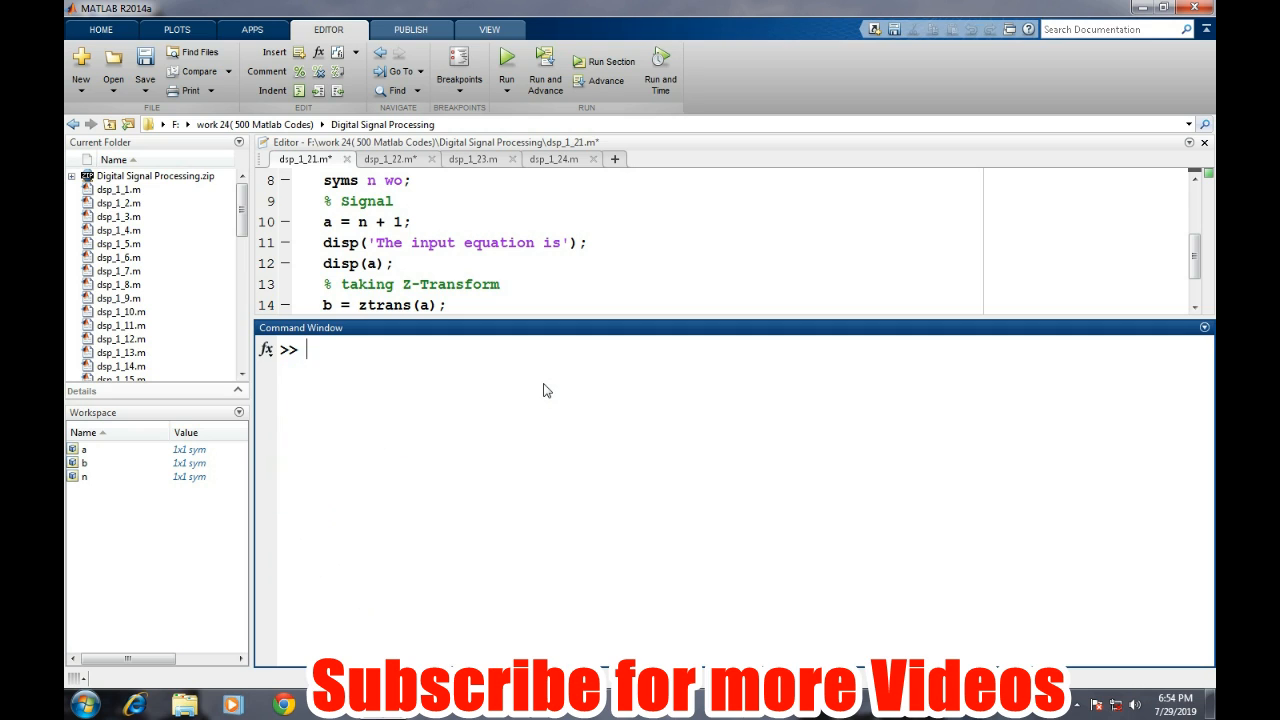
Step: Redefine a as 2^n and compute b = ztrans(a), showing z/(z - 2)
{"action": "type", "text": "a ="}
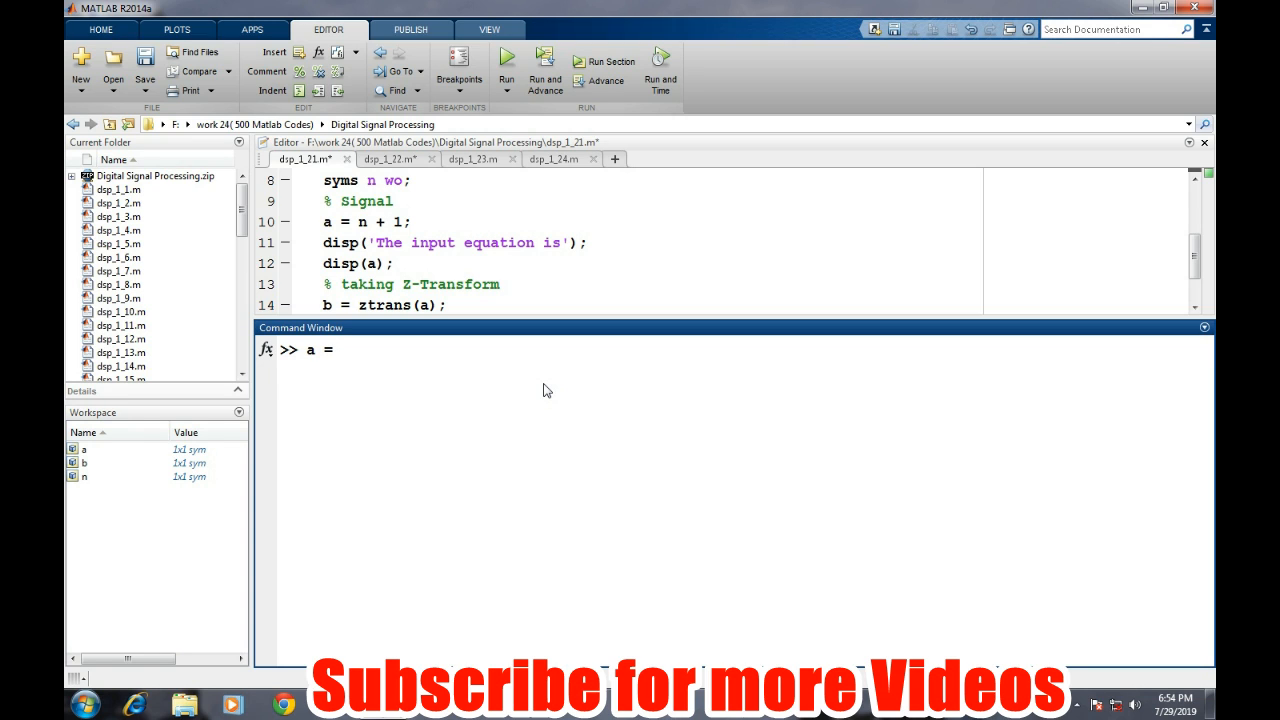
{"action": "left_click", "coordinate": [340, 349]}
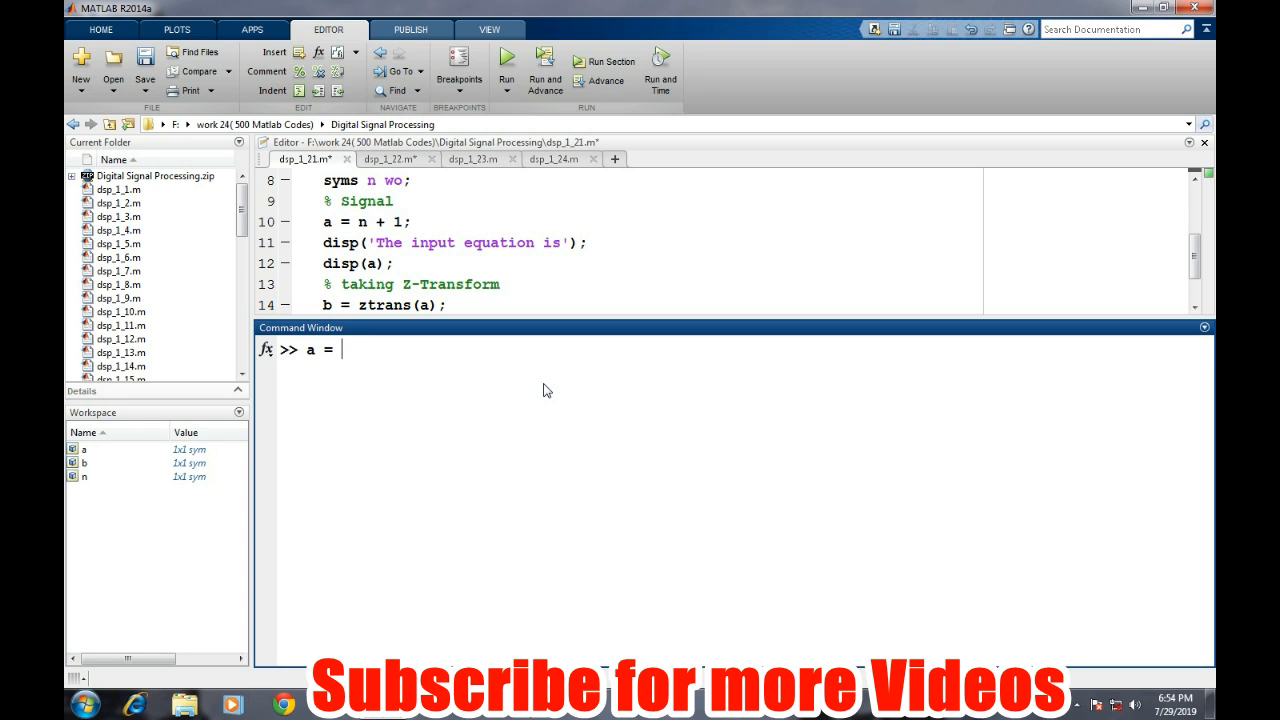
{"action": "type", "text": "2"}
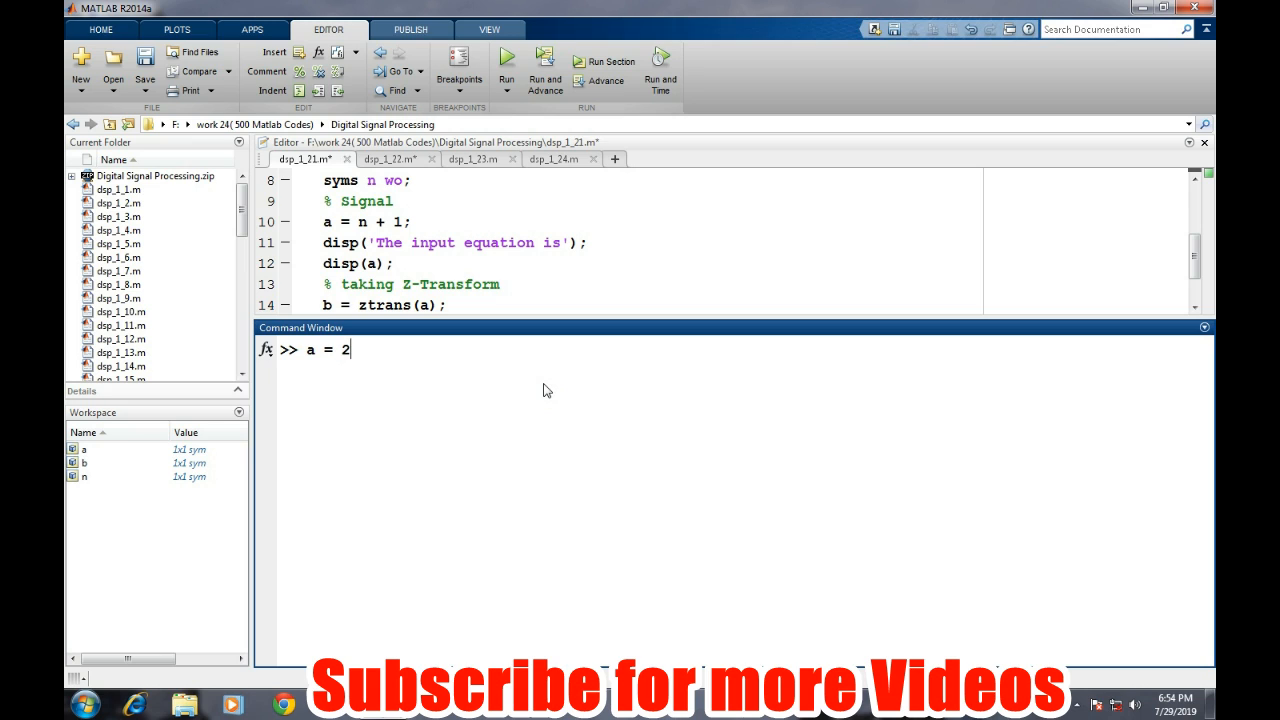
{"action": "type", "text": "^n;"}
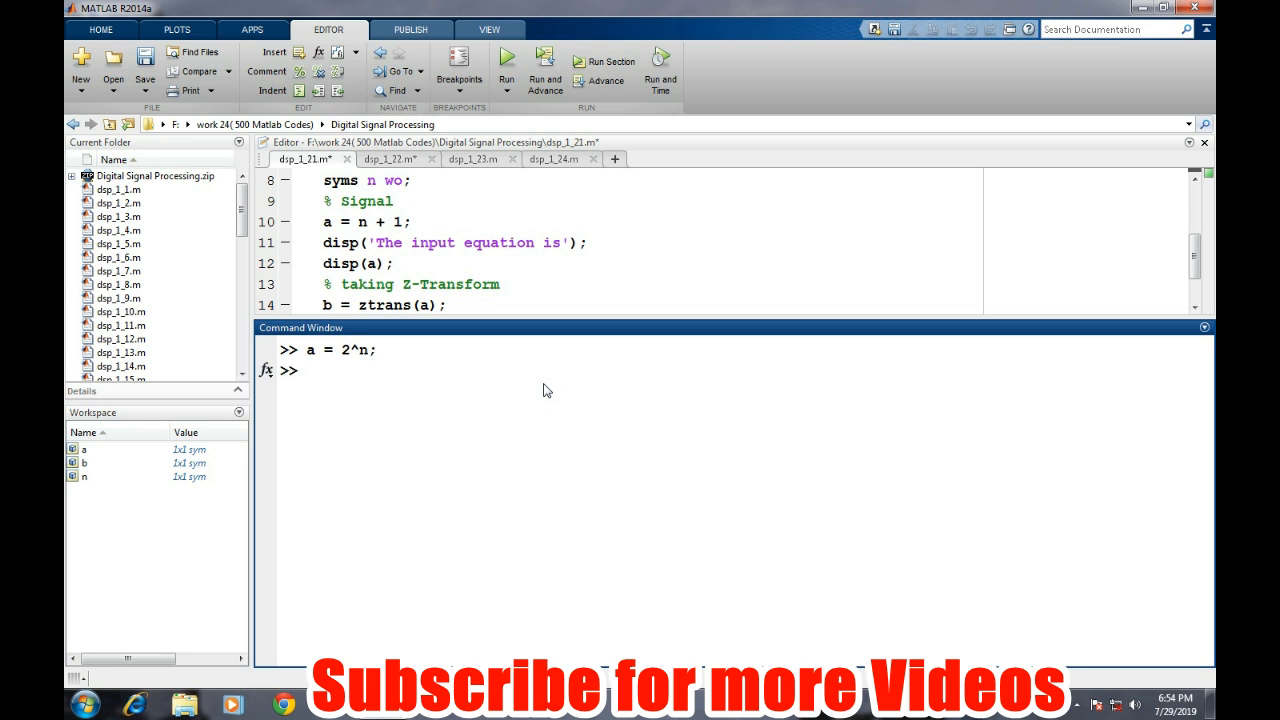
{"action": "type", "text": "b ="}
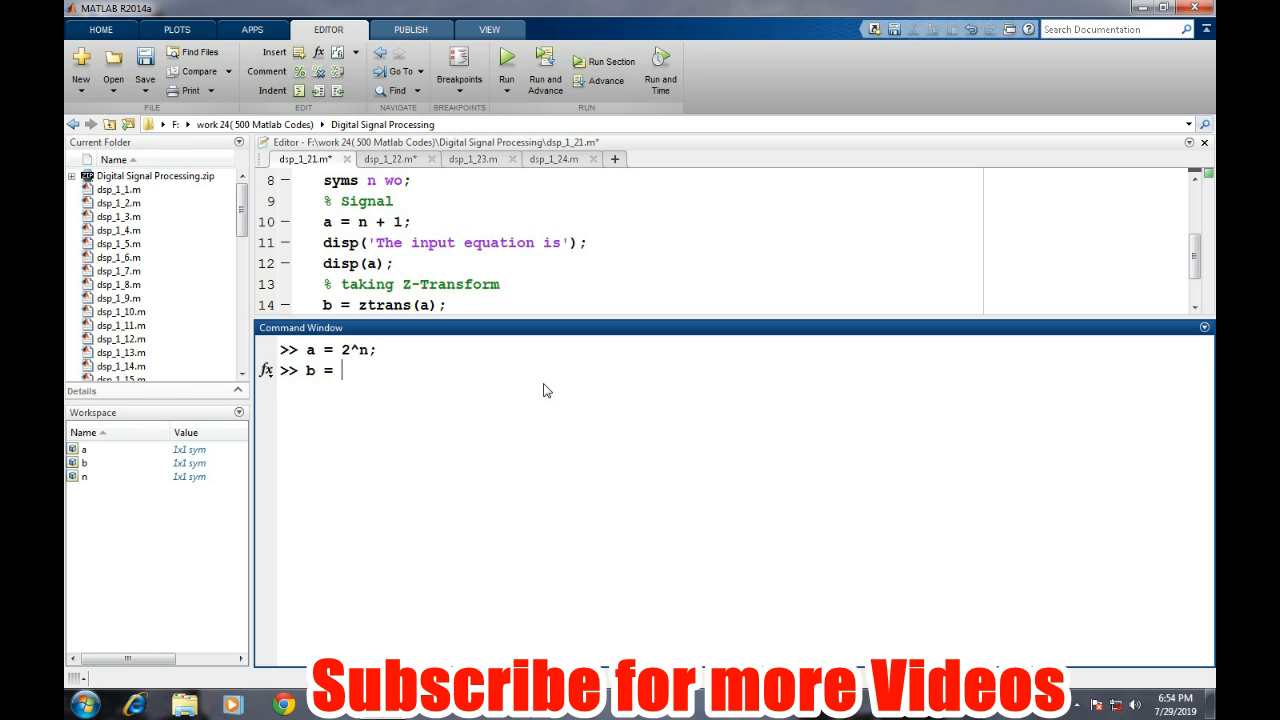
{"action": "type", "text": "ztr"}
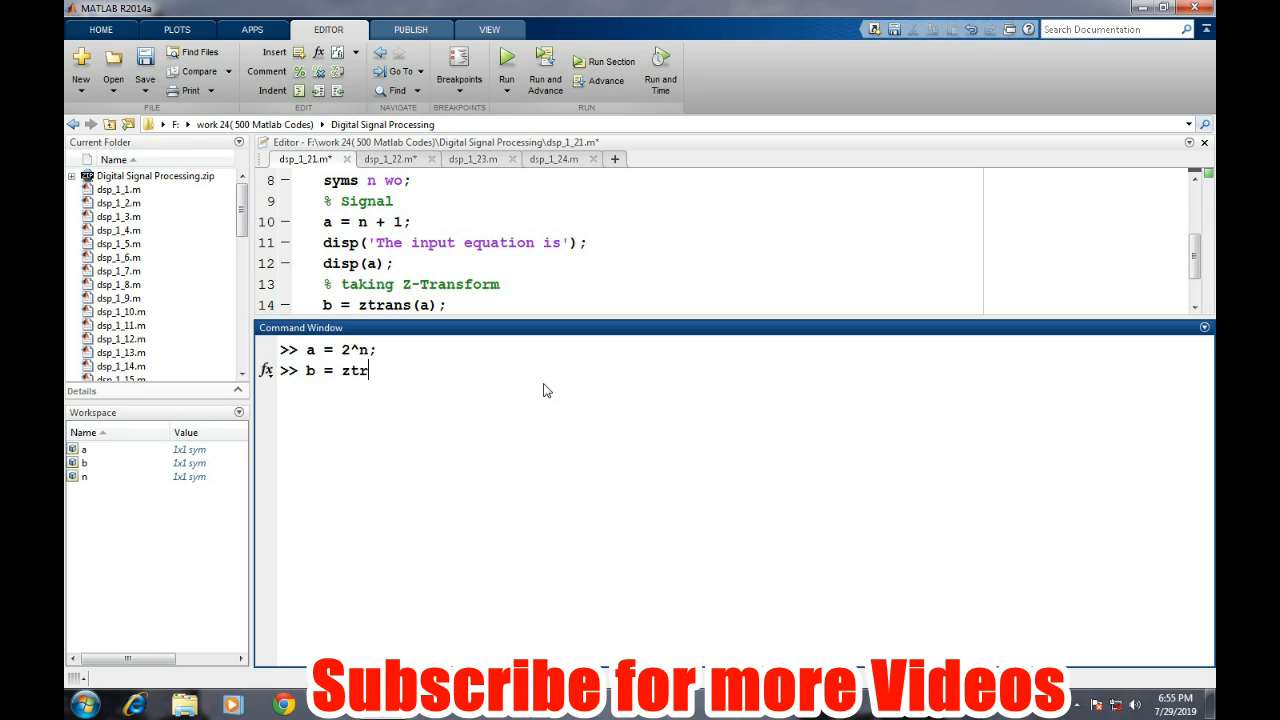
{"action": "type", "text": "ans(a);"}
{"action": "type", "text": "b"}
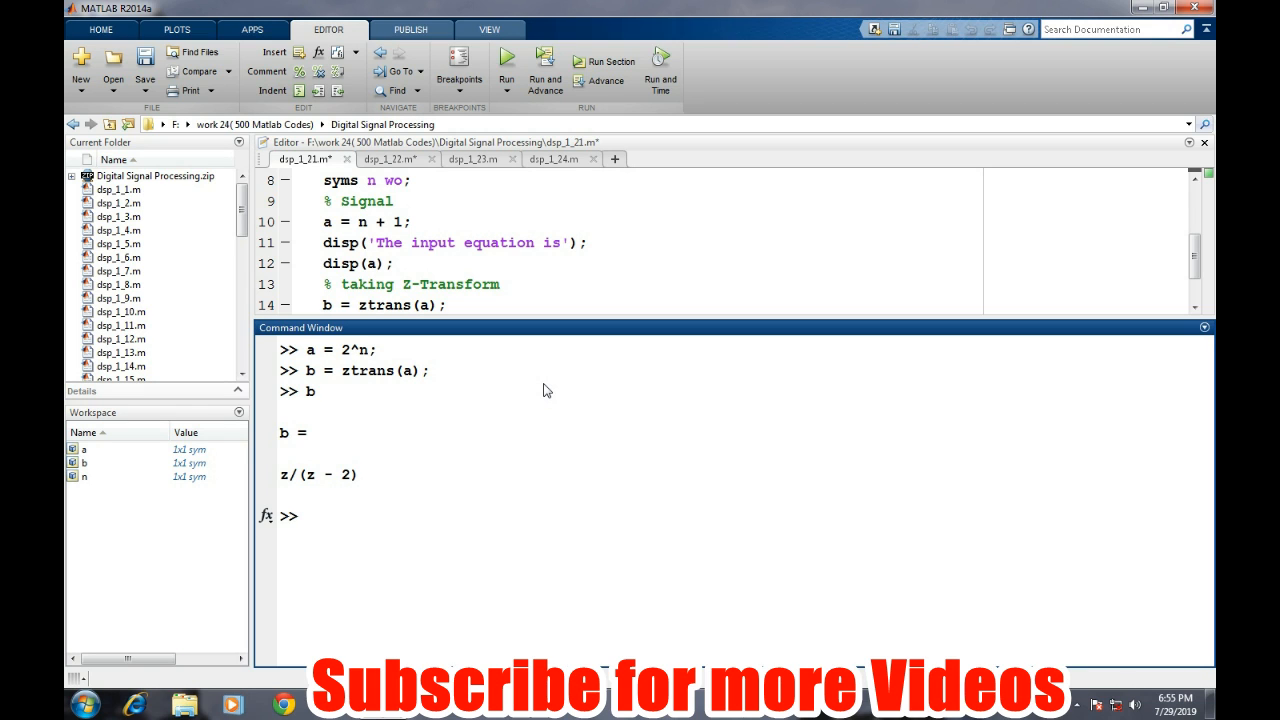
{"action": "mouse_move", "coordinate": [315, 188]}
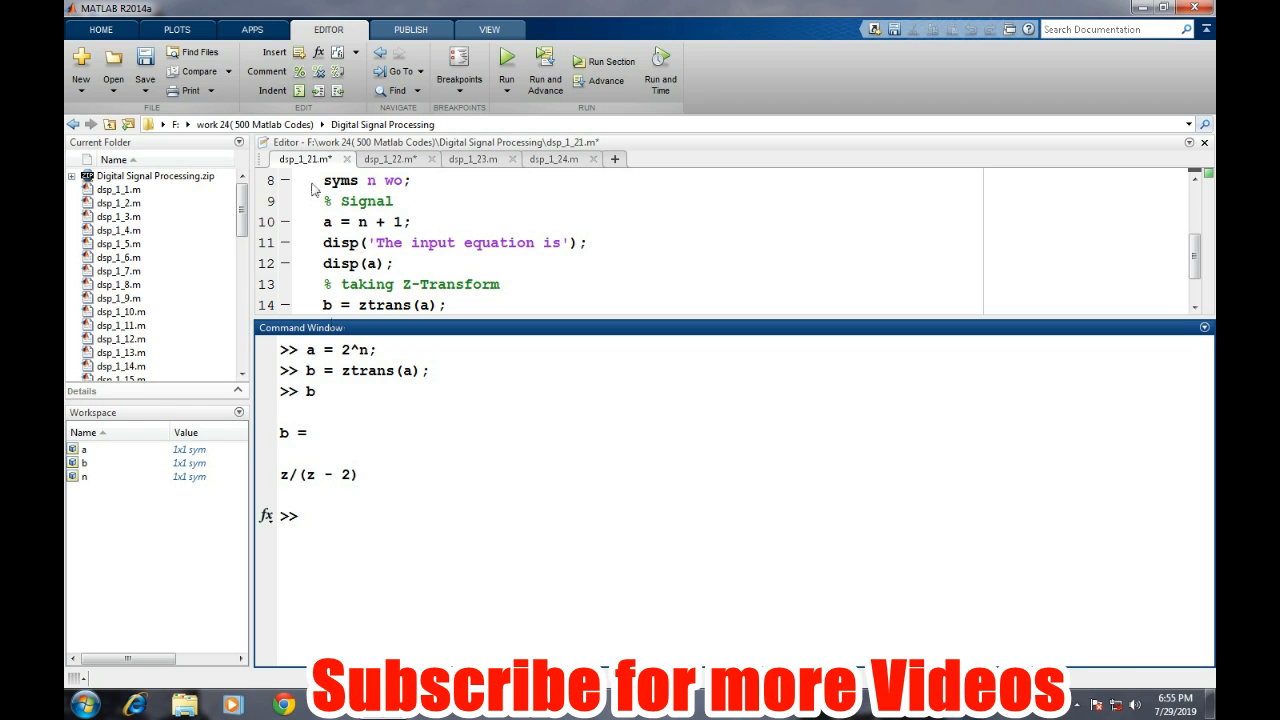
Step: Show the dsp_1_23.m sine-wave script in the editor and clear the Command Window
{"action": "left_click", "coordinate": [472, 159]}
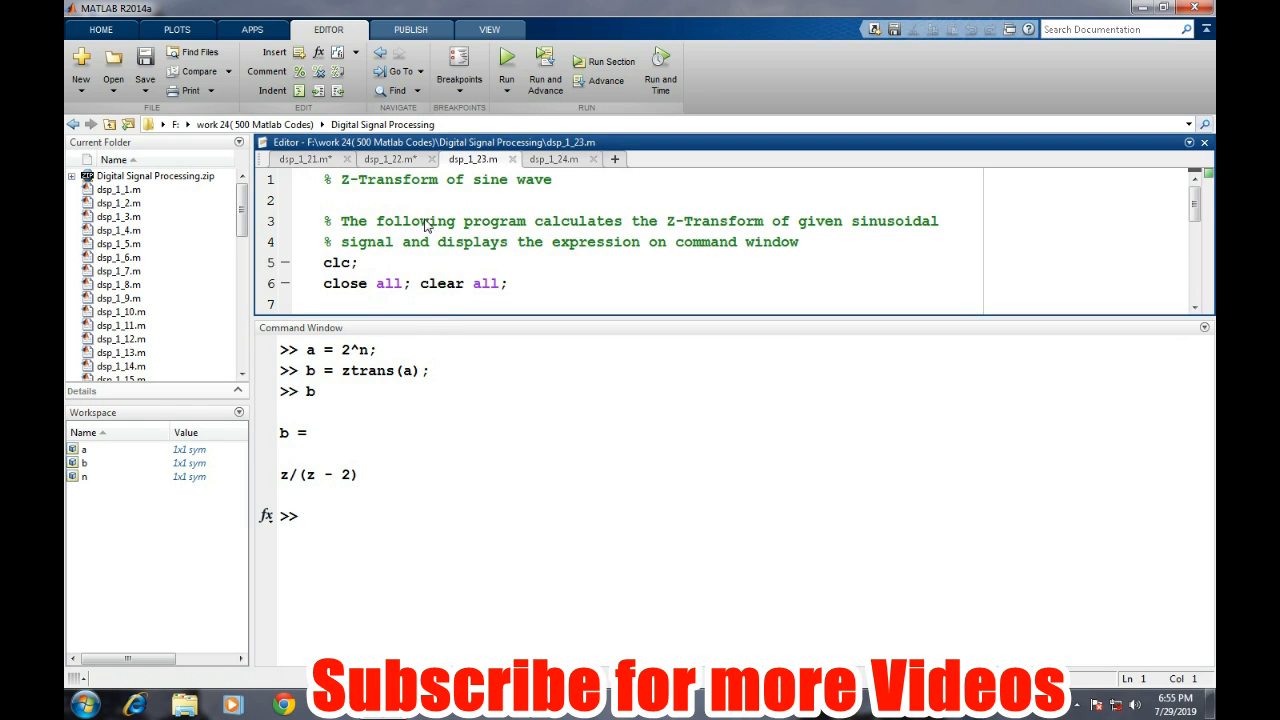
{"action": "scroll", "scroll_direction": "down", "scroll_amount": 3}
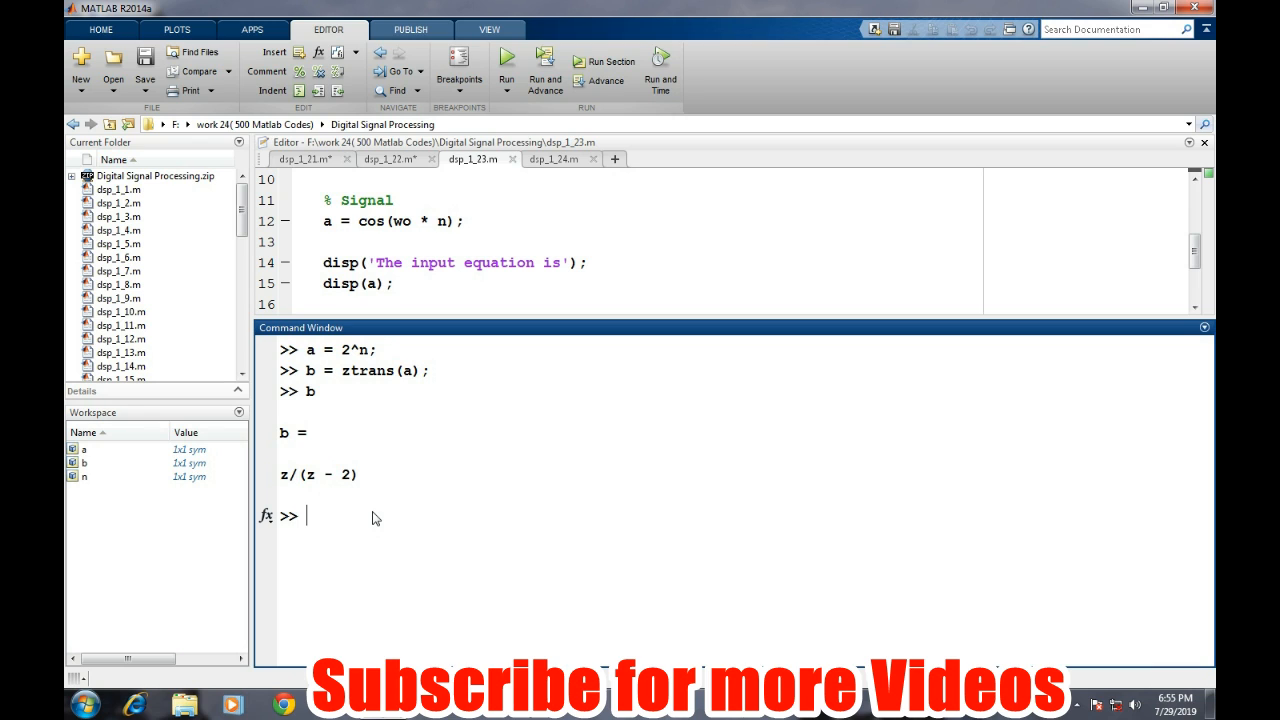
{"action": "type", "text": "clc"}
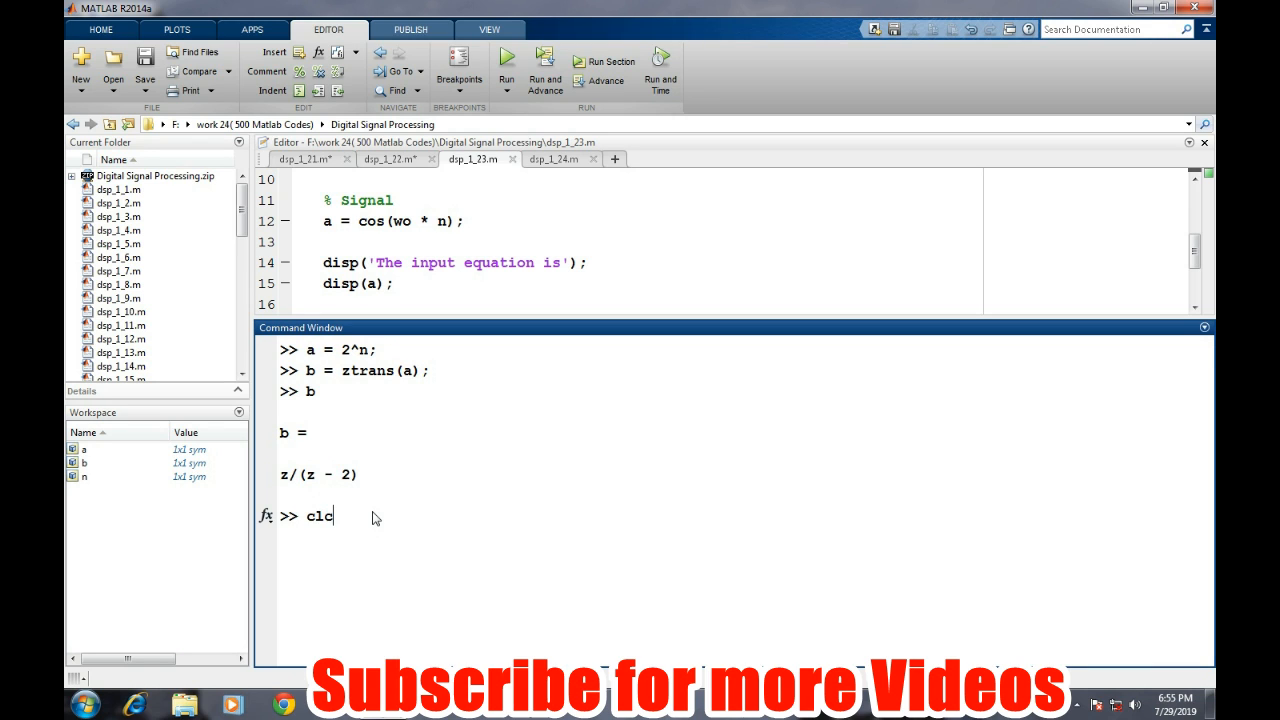
{"action": "key", "text": "enter"}
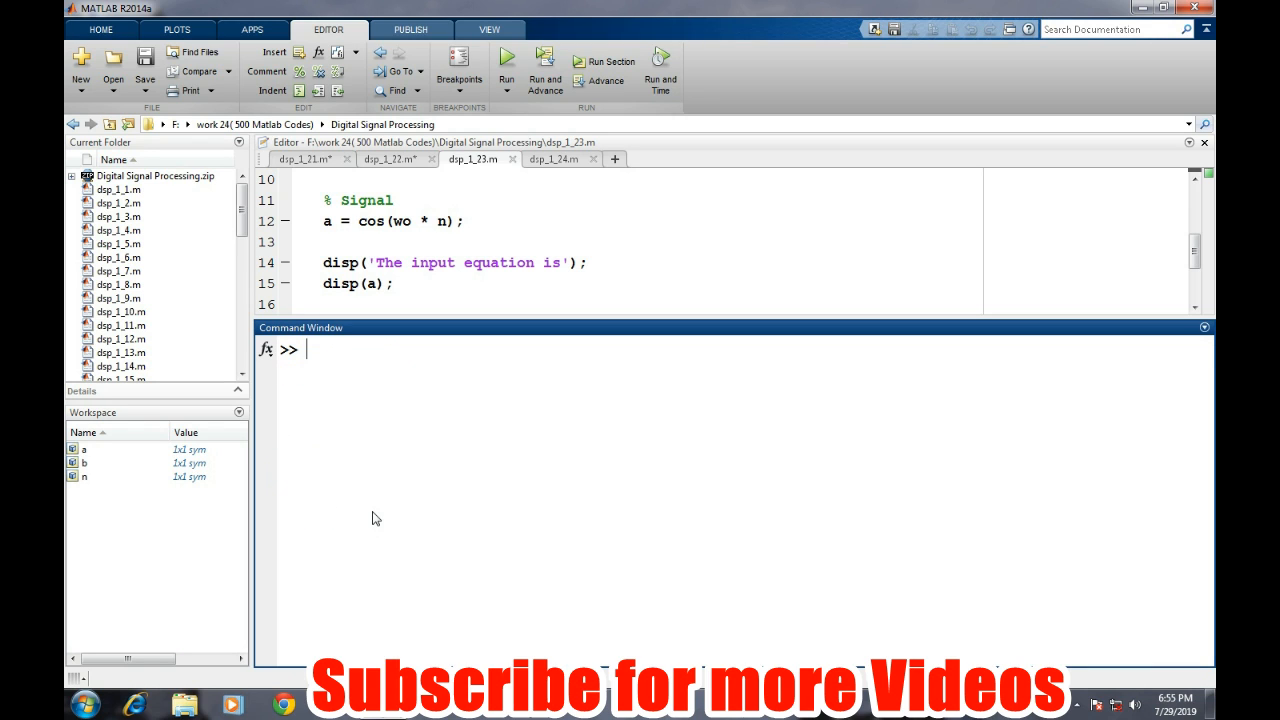
Step: Declare symbolic n and w and set the signal a = sin(w*n)
{"action": "type", "text": "sym"}
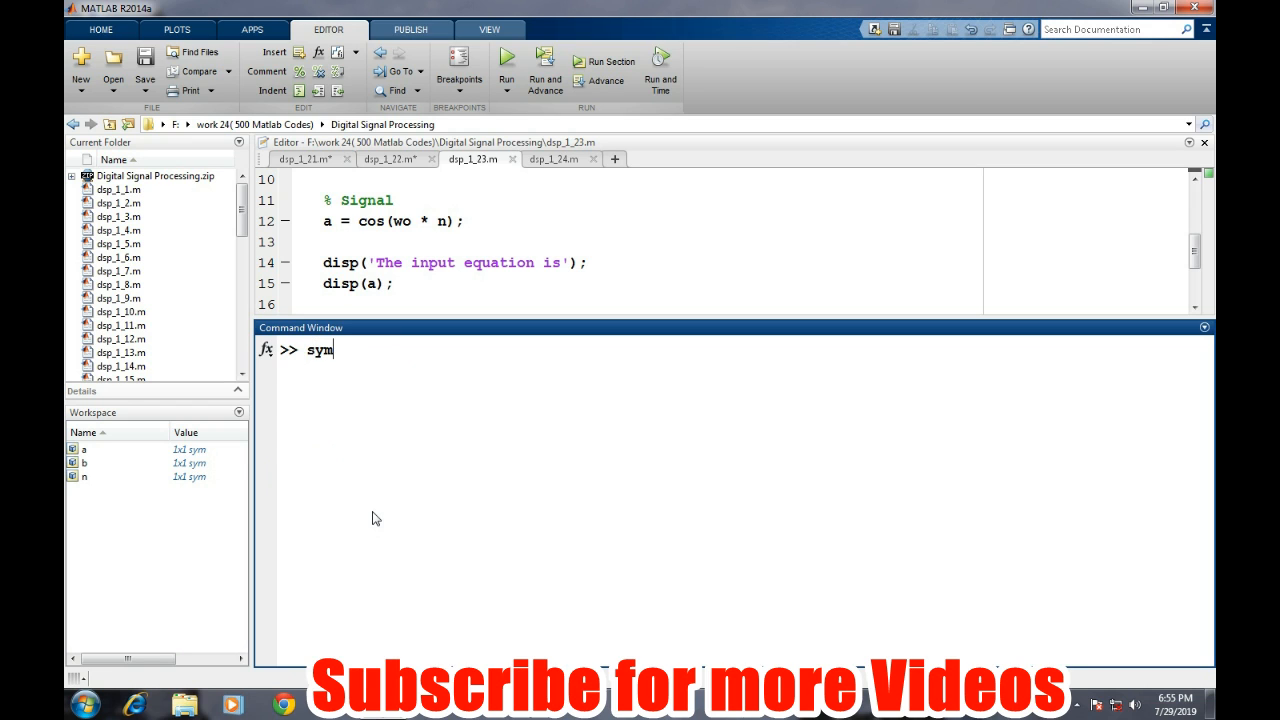
{"action": "type", "text": "s"}
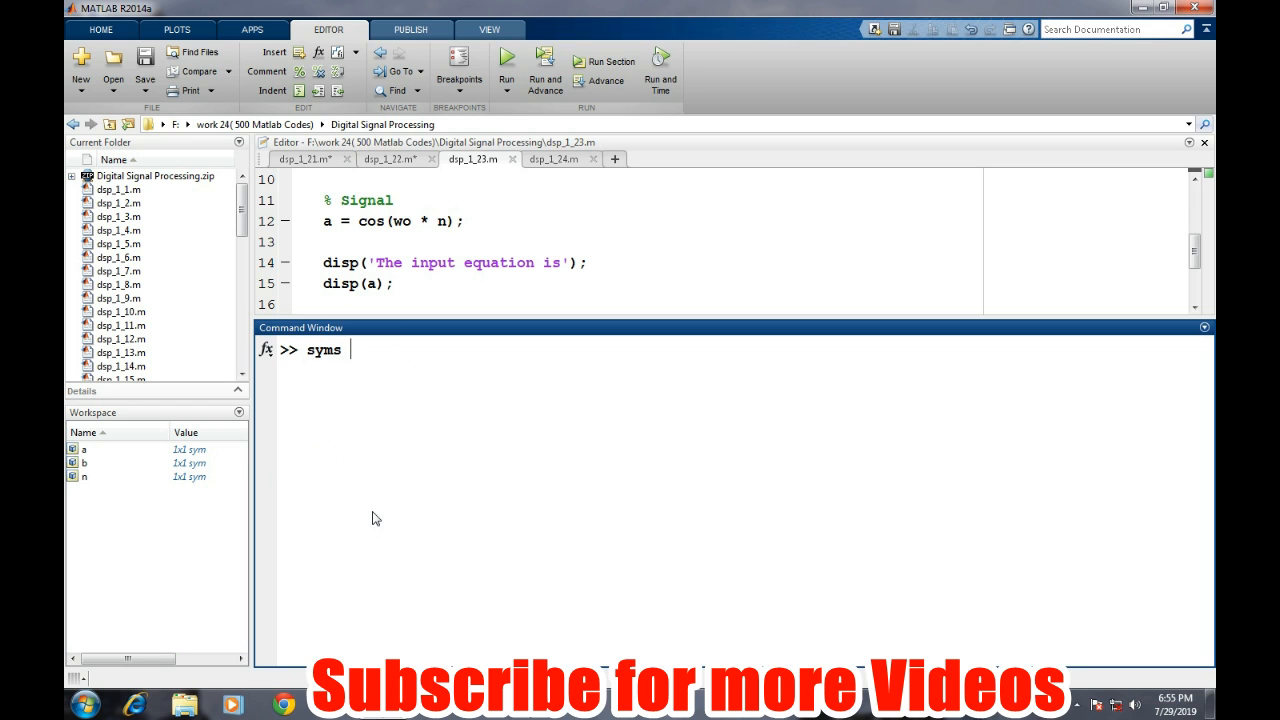
{"action": "type", "text": "n"}
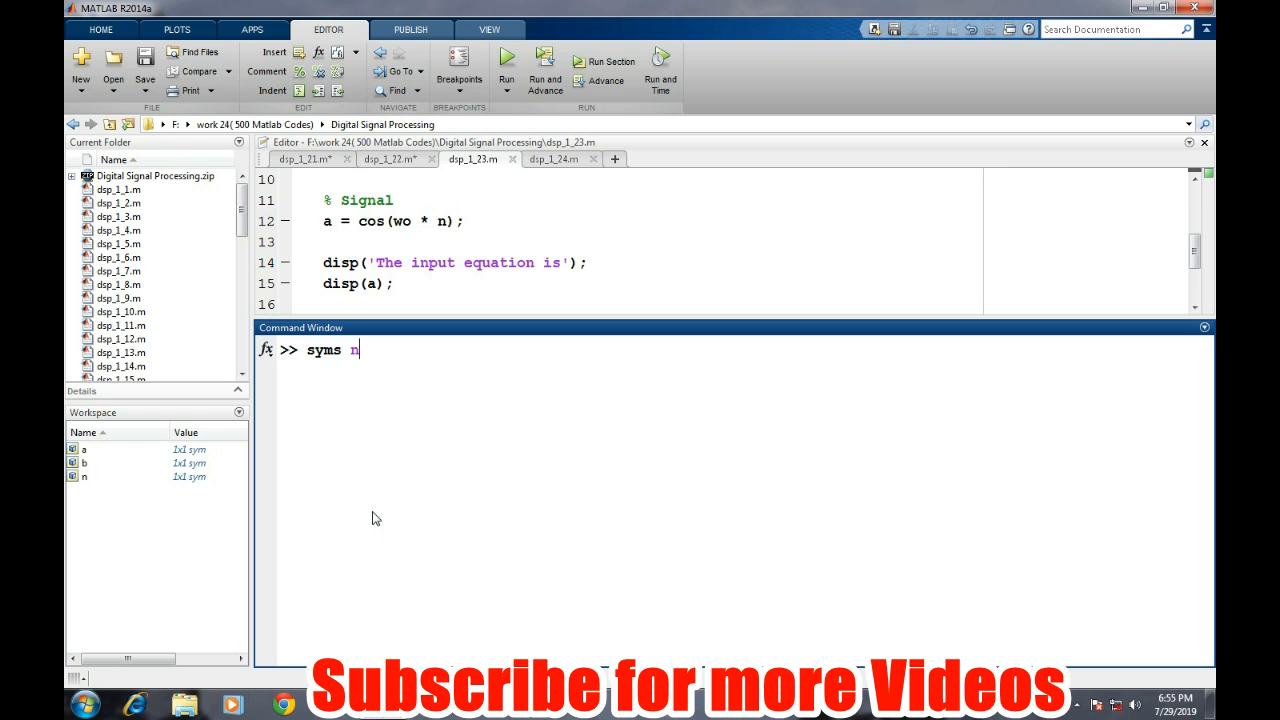
{"action": "type", "text": "w;"}
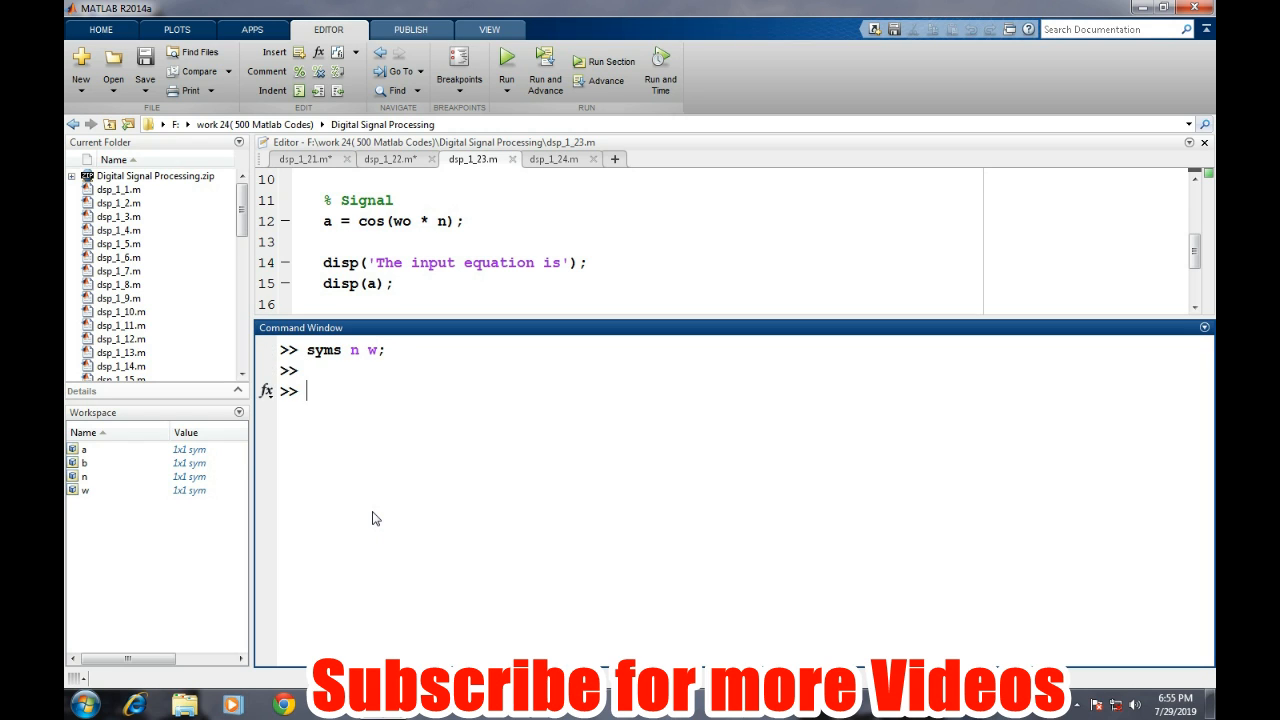
{"action": "type", "text": "a ="}
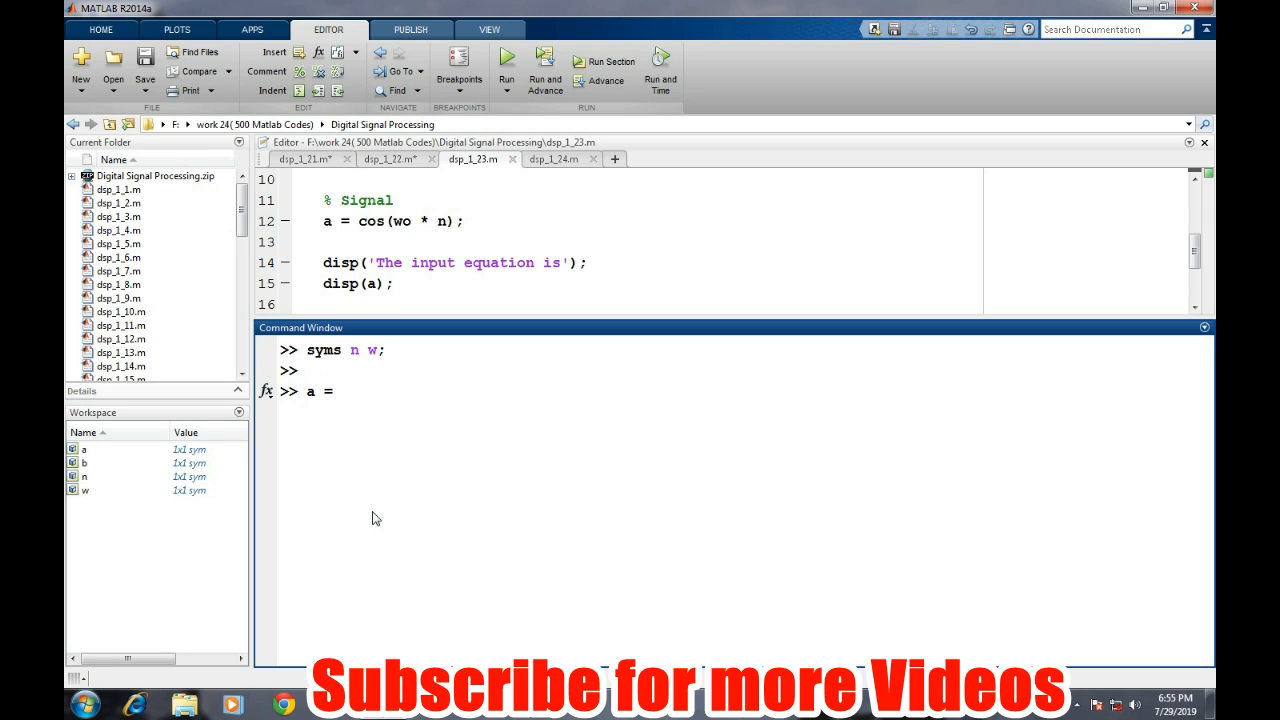
{"action": "type", "text": "si"}
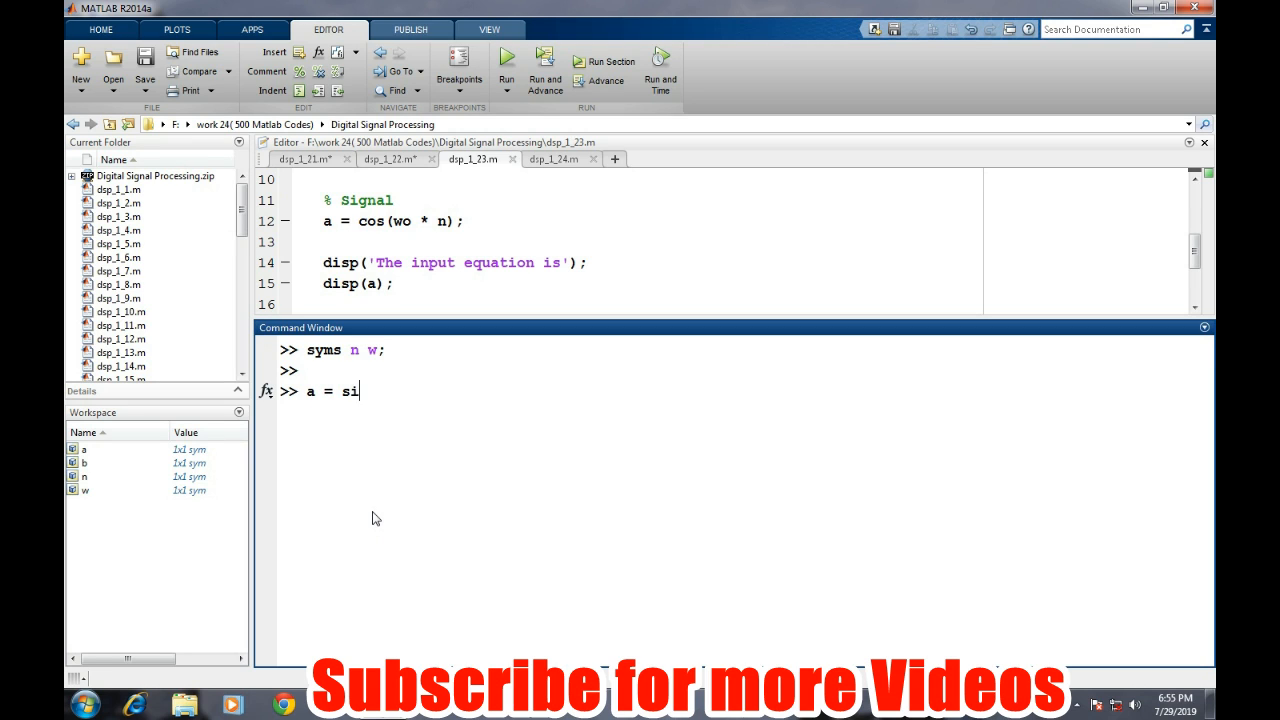
{"action": "type", "text": "n(w"}
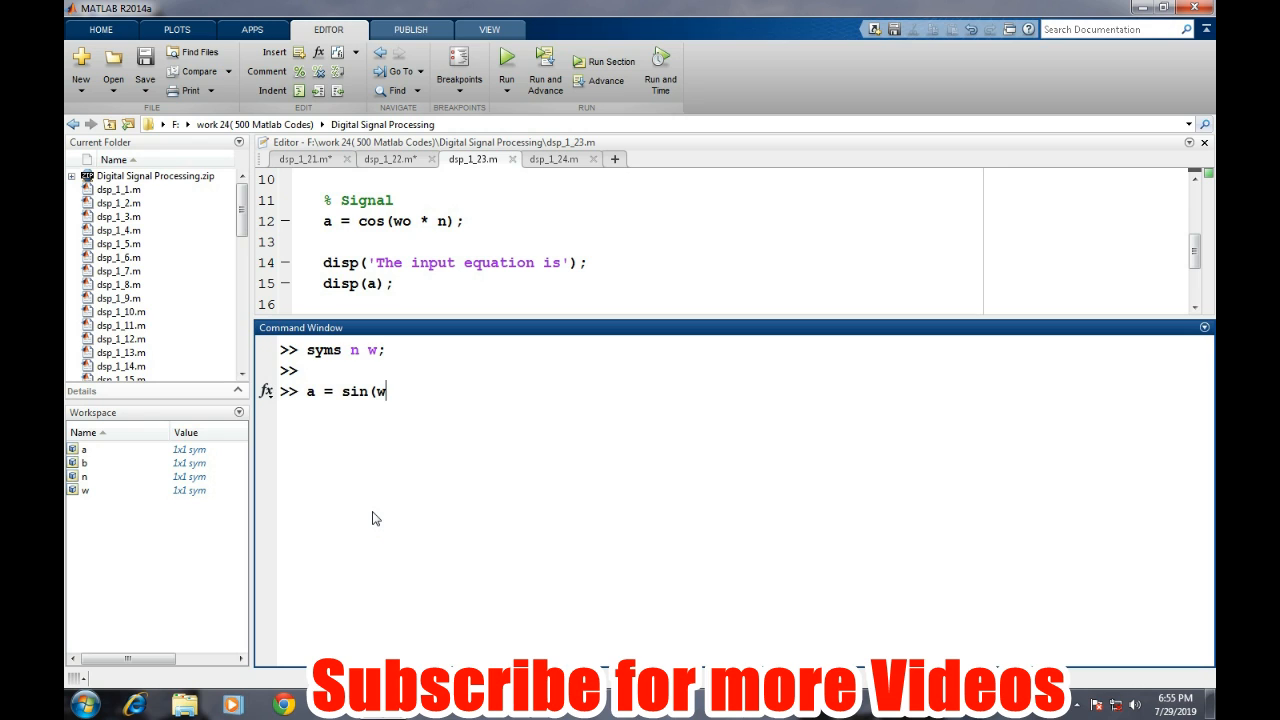
{"action": "type", "text": "*n);"}
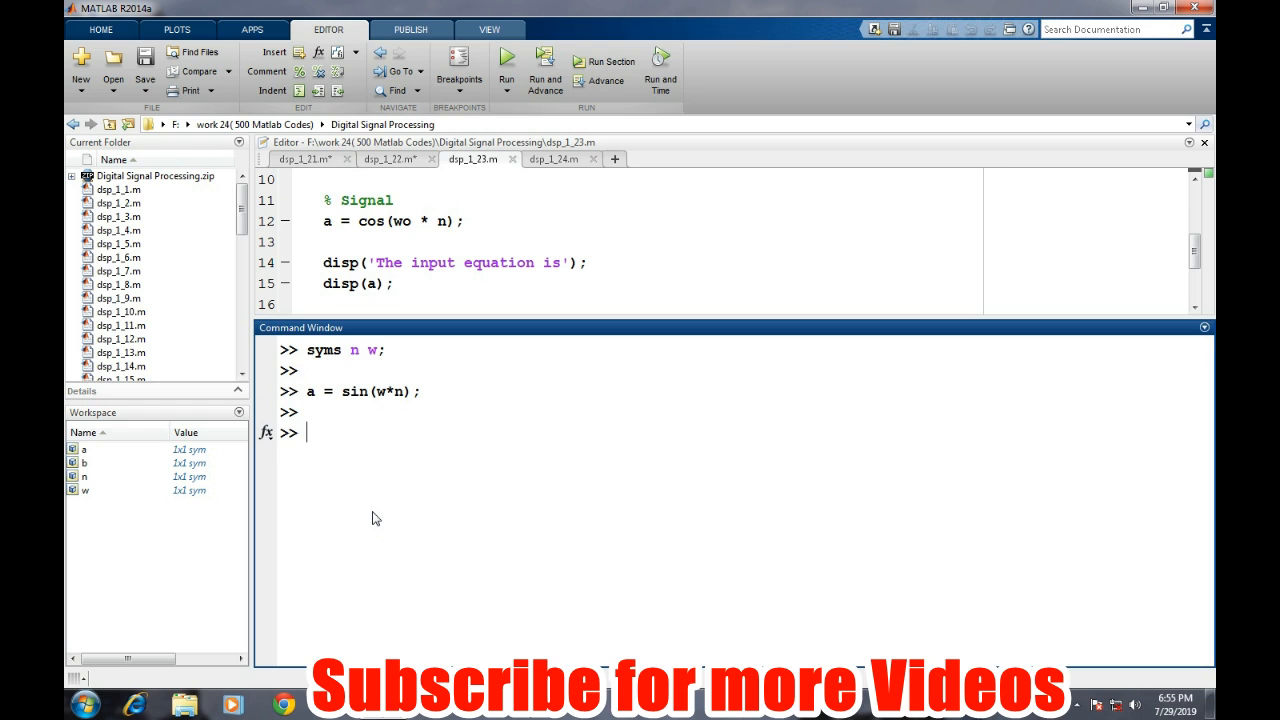
Step: Compute b = ztrans(a) and display it with disp(b) and pretty(b)
{"action": "type", "text": "b"}
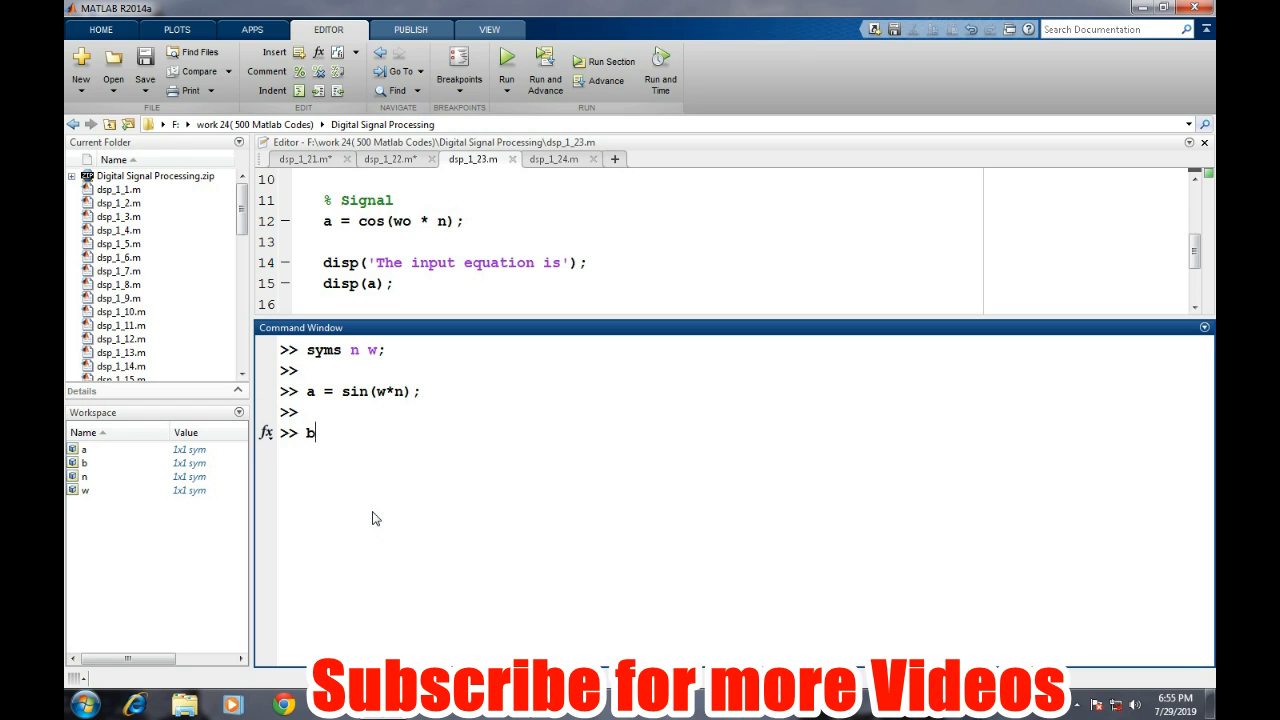
{"action": "type", "text": "= ztrans(a);"}
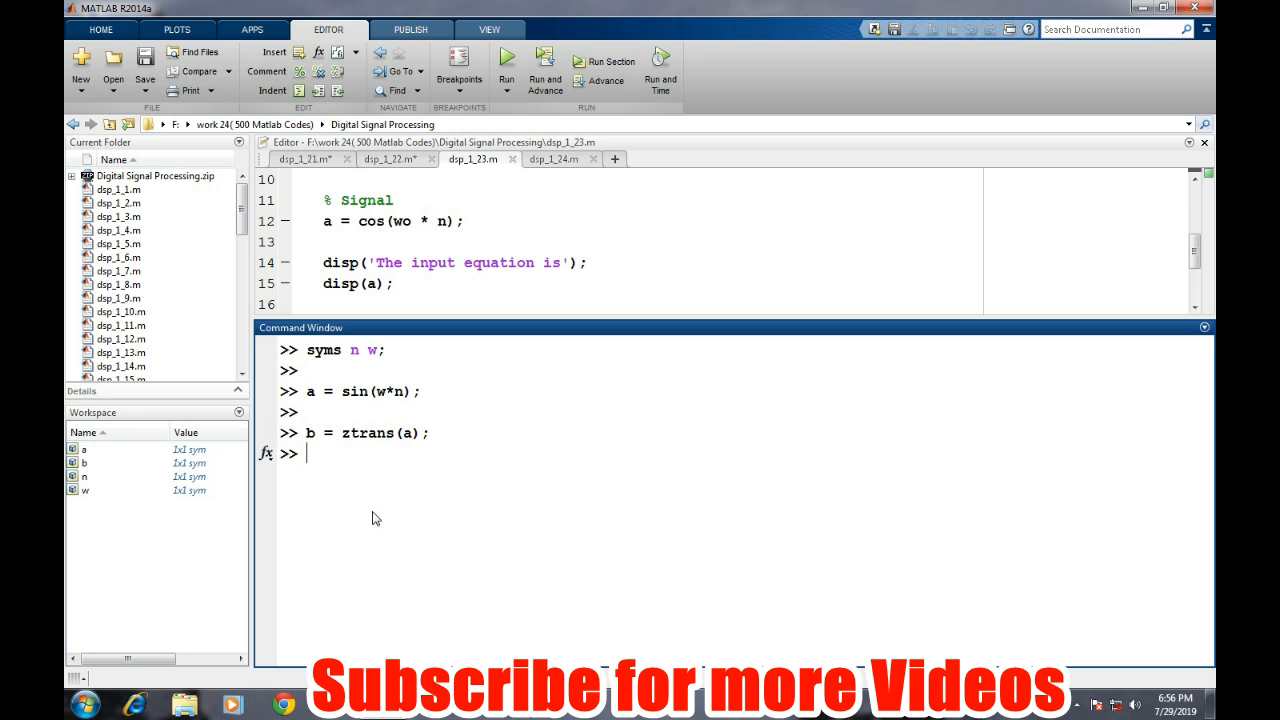
{"action": "key", "text": "enter"}
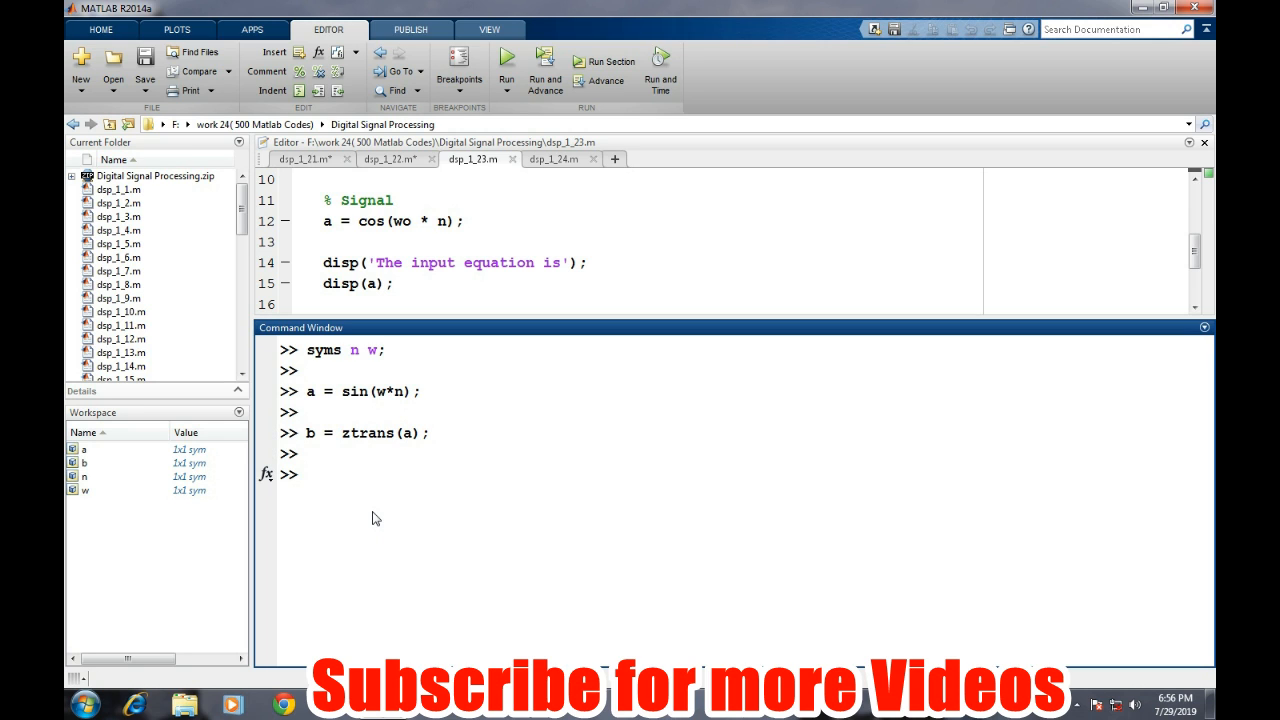
{"action": "type", "text": "disp(b"}
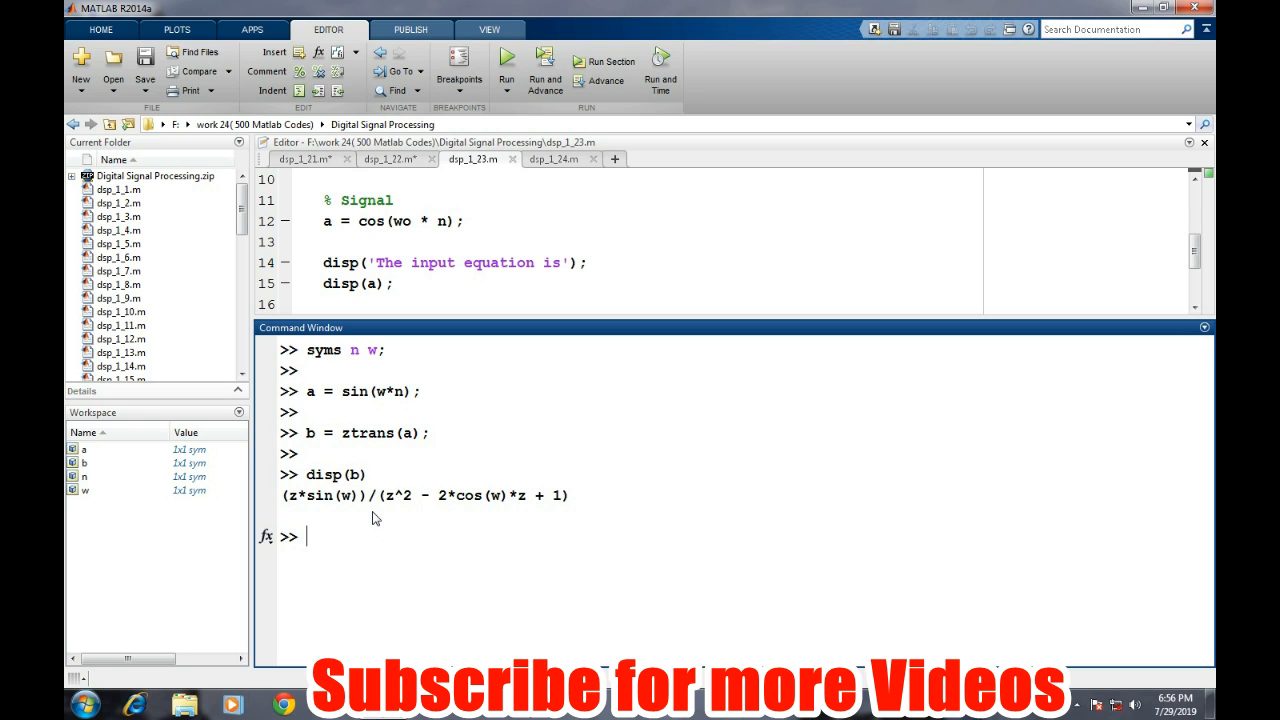
{"action": "type", "text": "pree"}
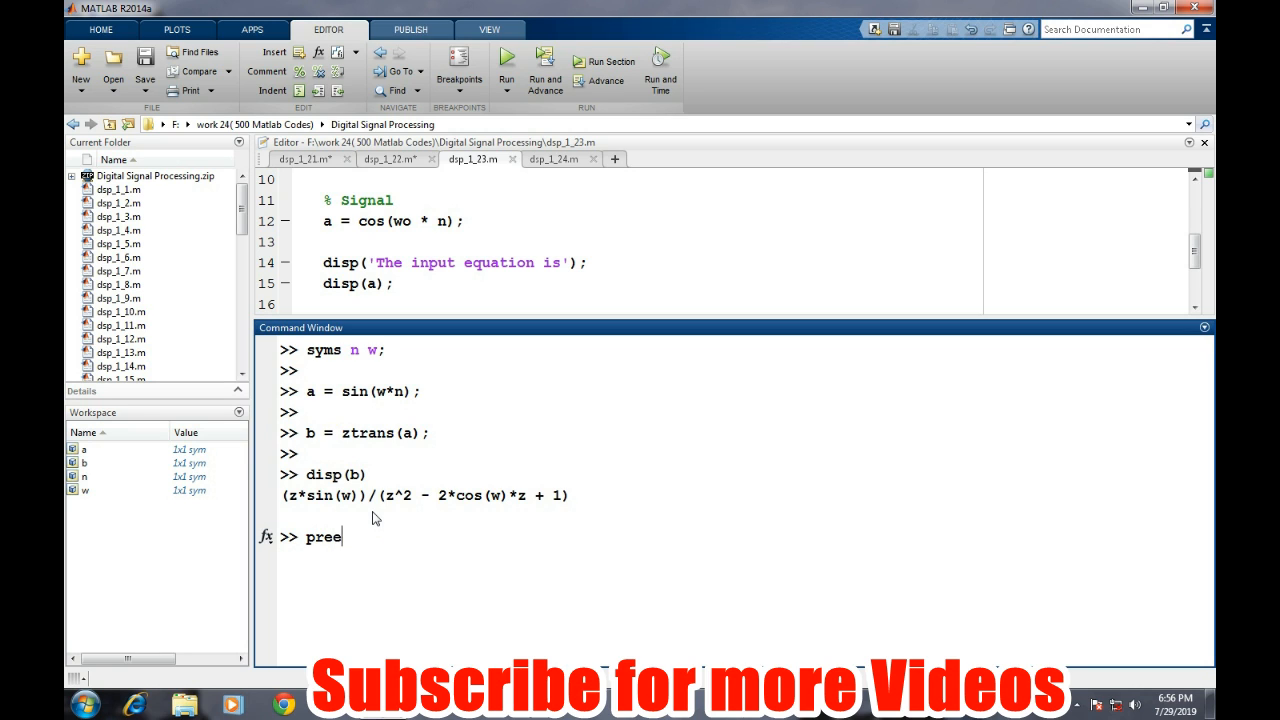
{"action": "type", "text": "t"}
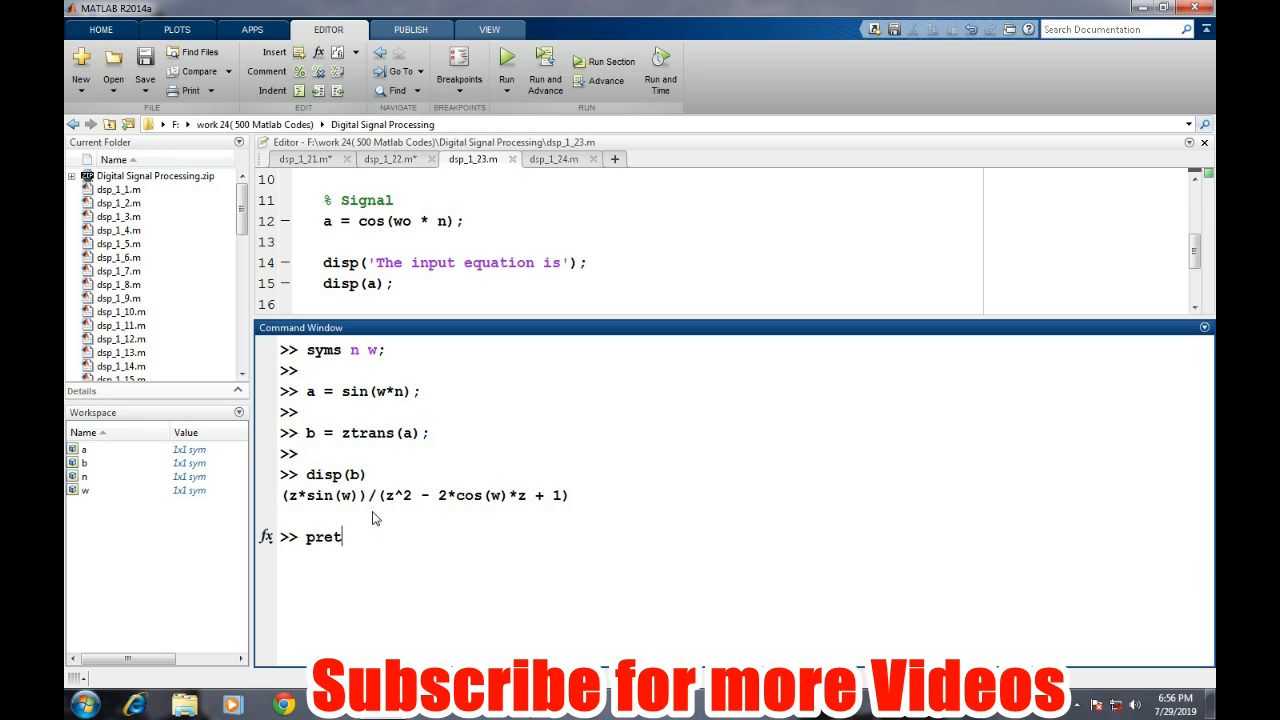
{"action": "type", "text": "ty(b)"}
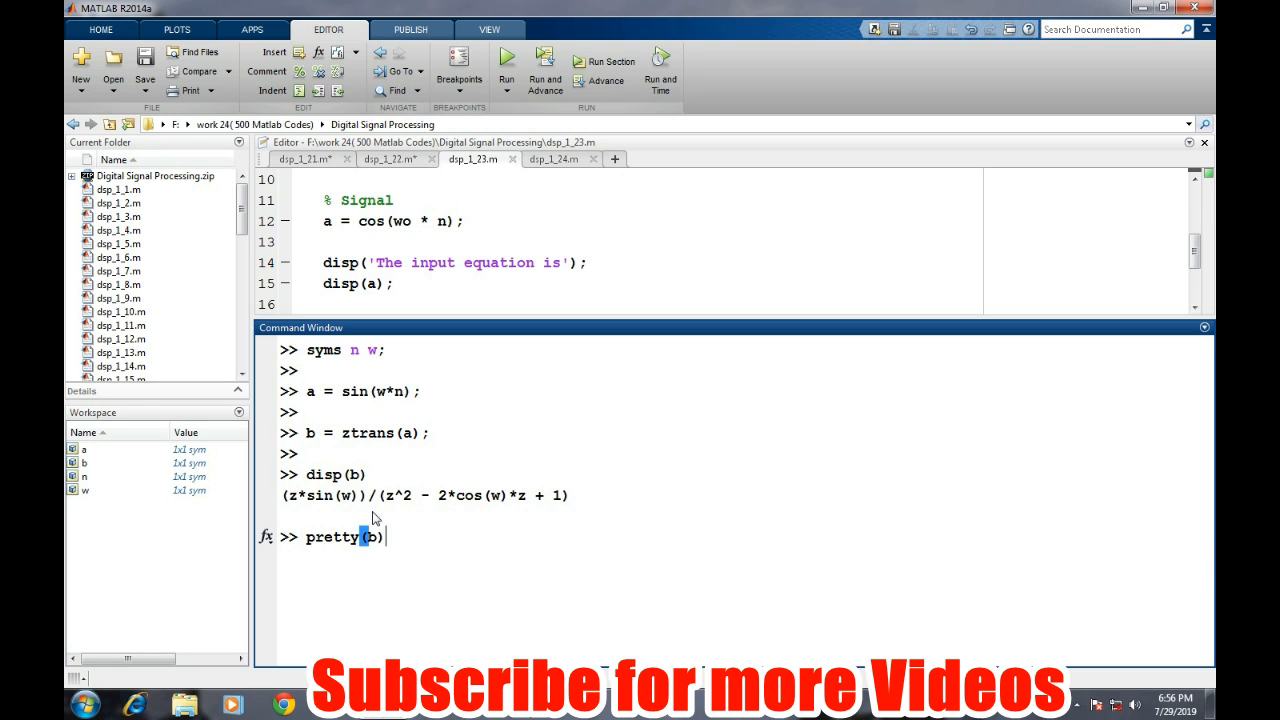
{"action": "key", "text": "enter"}
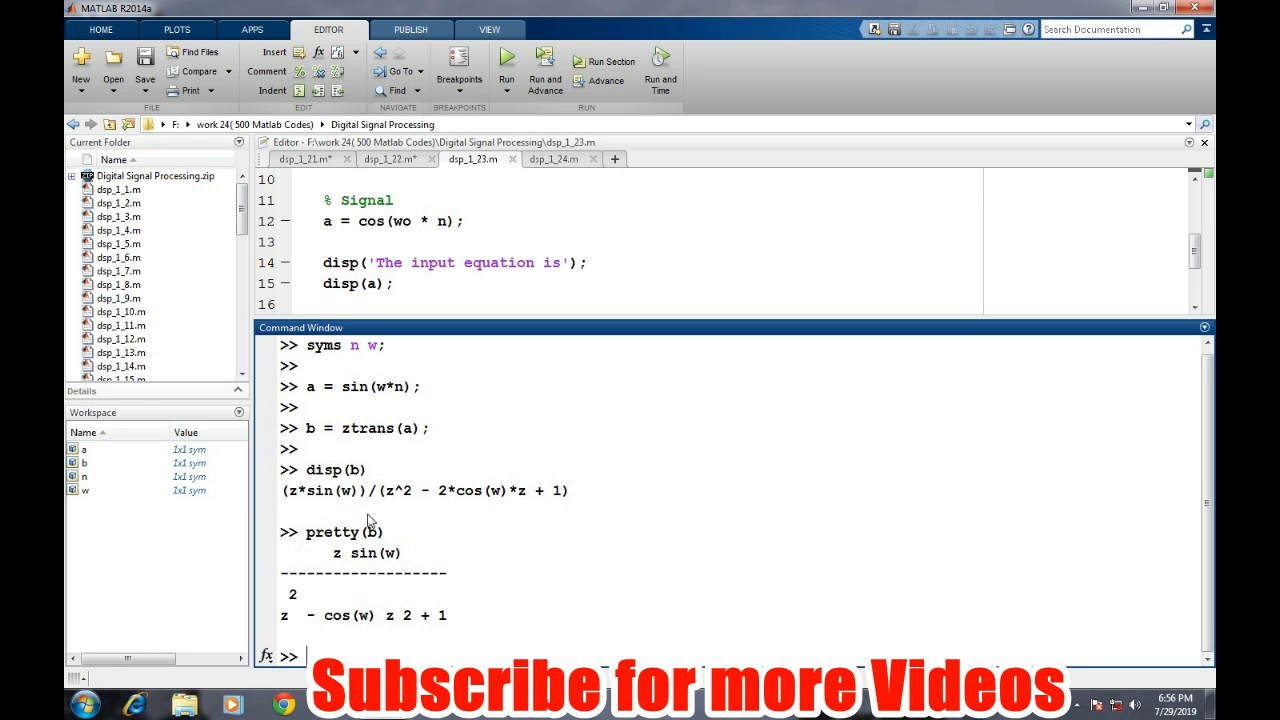